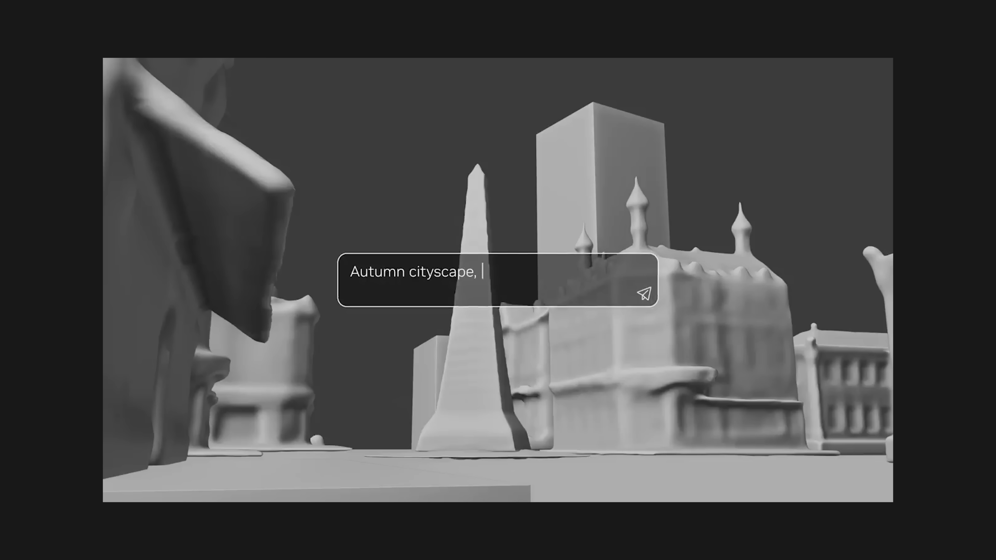
Set the Guided GenAI prompt to 'obelisk in center, golden light, romantic mood' and render the workflow
{"action": "type", "text": "obelisk in center, golden light, romantic mood"}
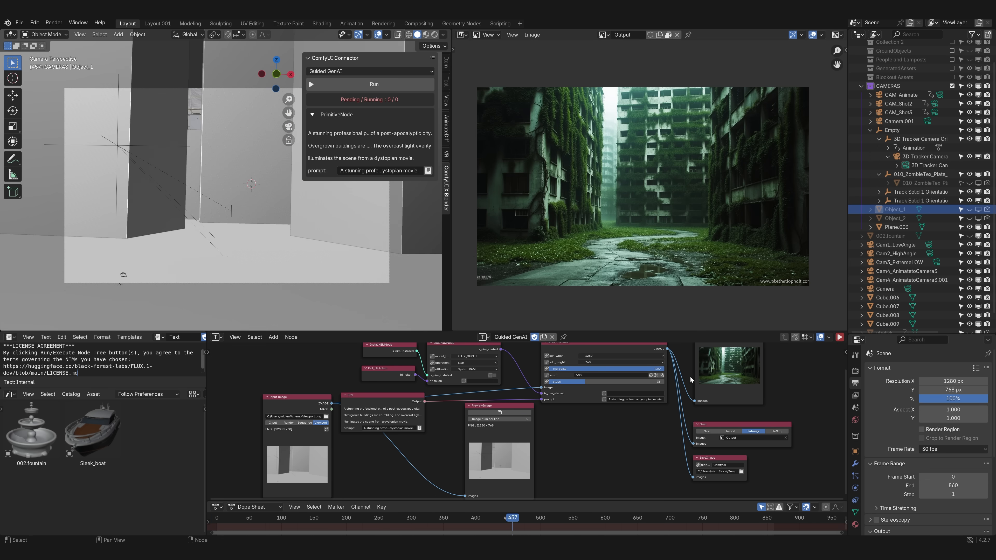
Project the generated street image onto the blockout cubes and inspect the material's Image Texture node in Shading
{"action": "left_click", "coordinate": [373, 84]}
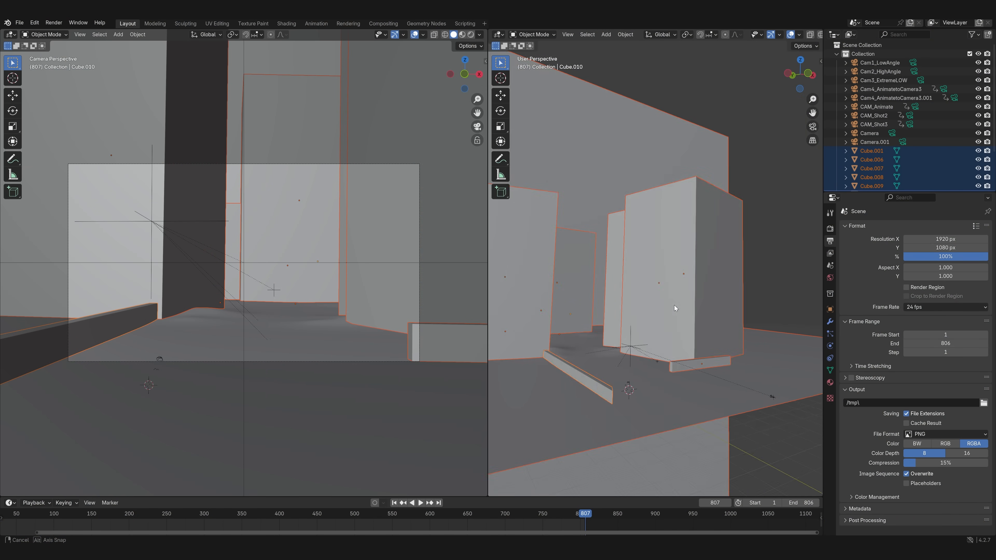
{"action": "left_click", "coordinate": [464, 40]}
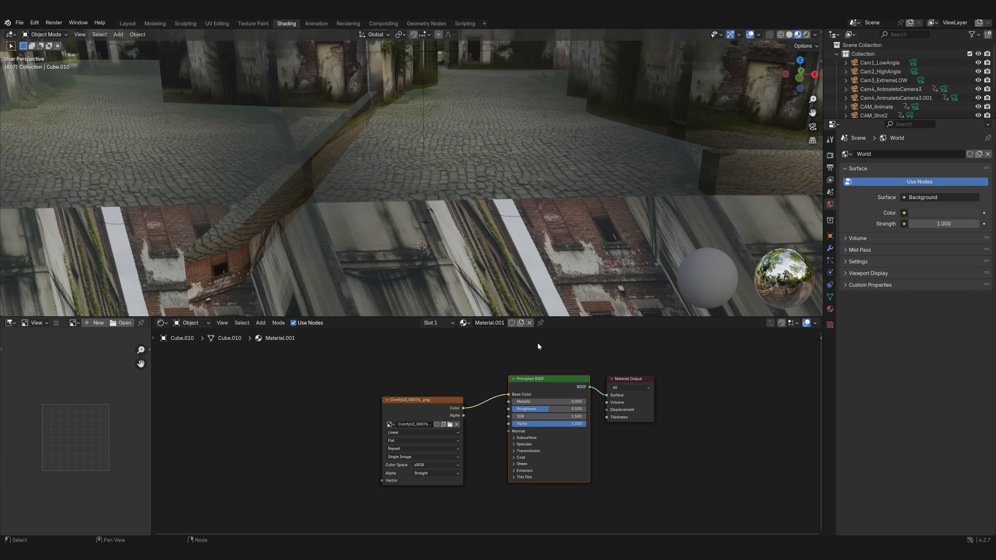
Return to the Layout workspace and play the camera animation through the textured alley
{"action": "left_click", "coordinate": [127, 23]}
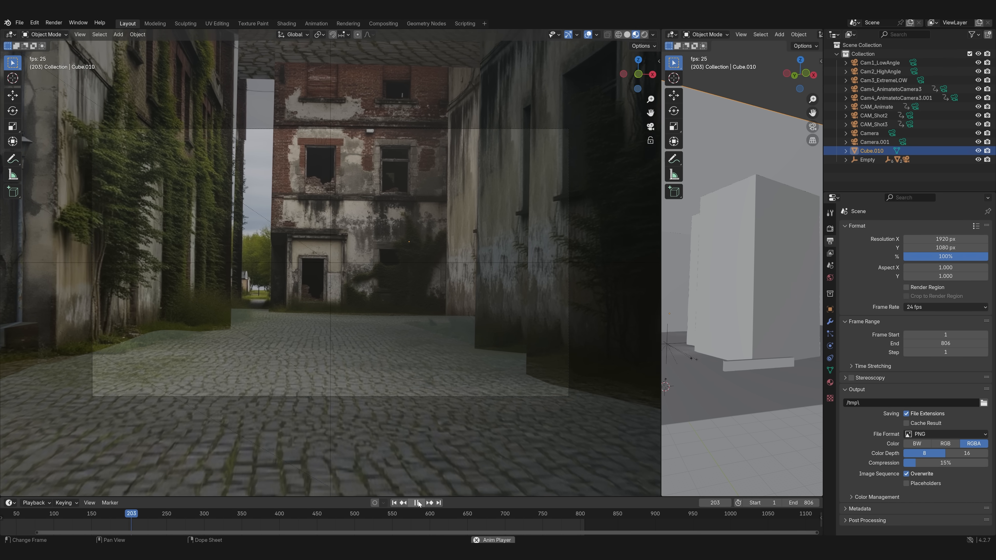
{"action": "left_click", "coordinate": [416, 503]}
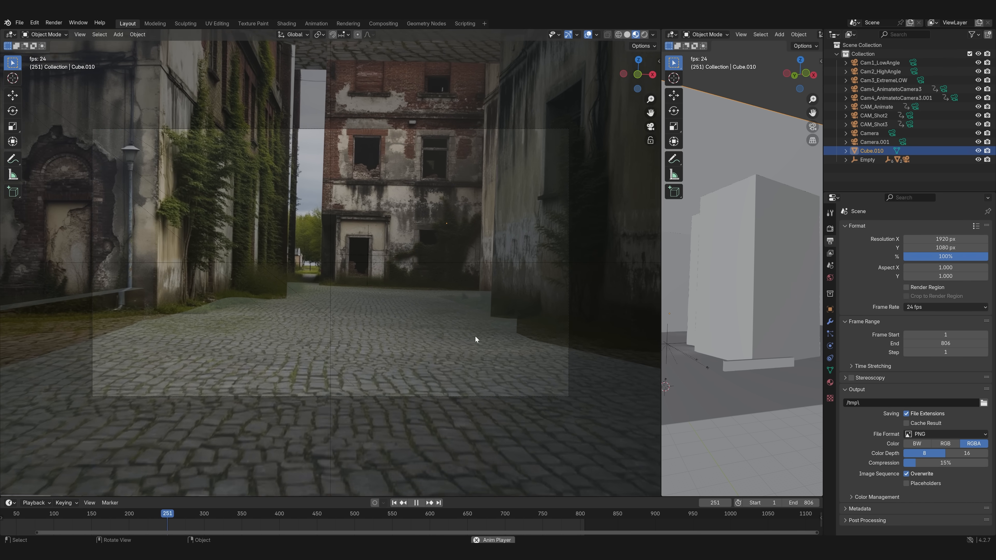
{"action": "left_click", "coordinate": [157, 23]}
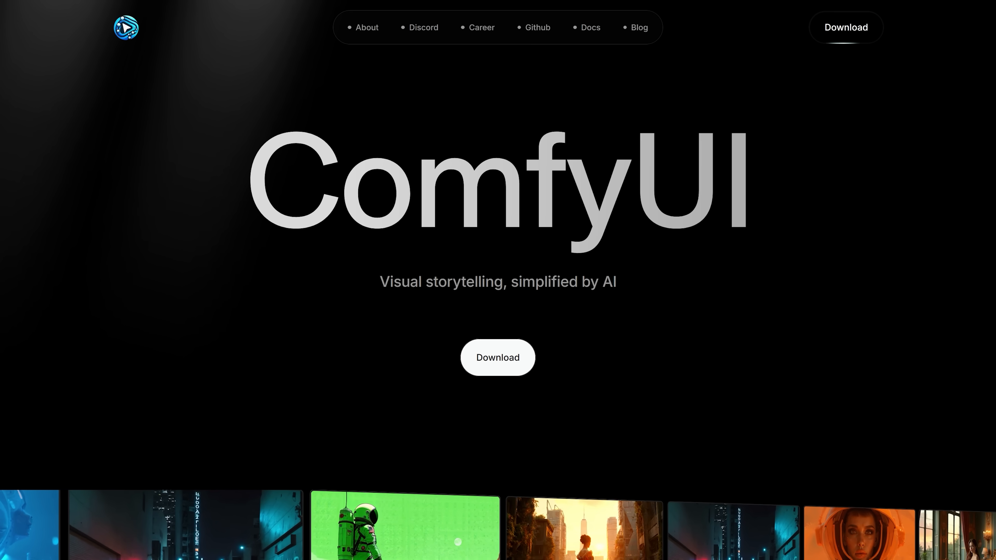
From the quick start guide, launch portable ComfyUI via run_nvidia_gpu.bat
{"action": "left_click", "coordinate": [497, 356]}
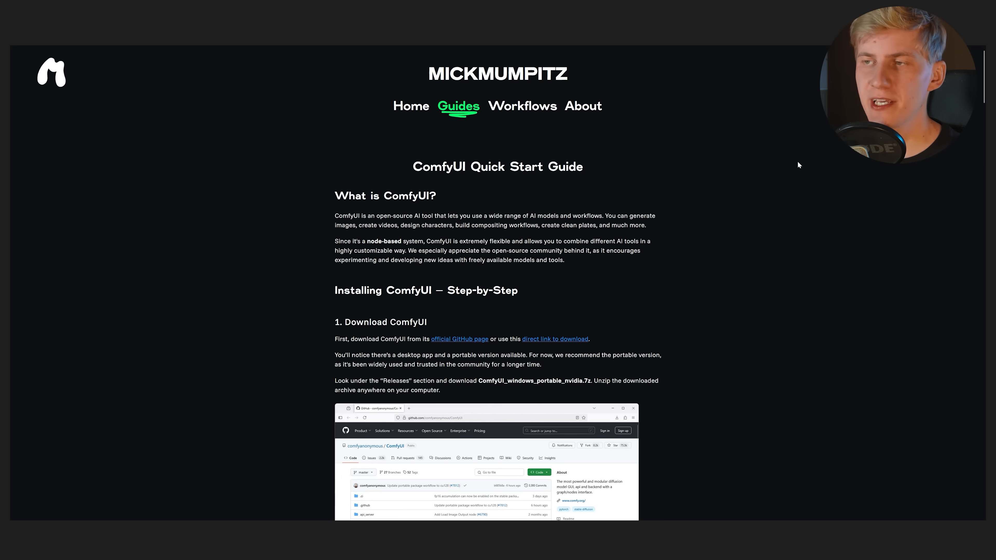
{"action": "scroll", "scroll_direction": "down", "scroll_amount": 3}
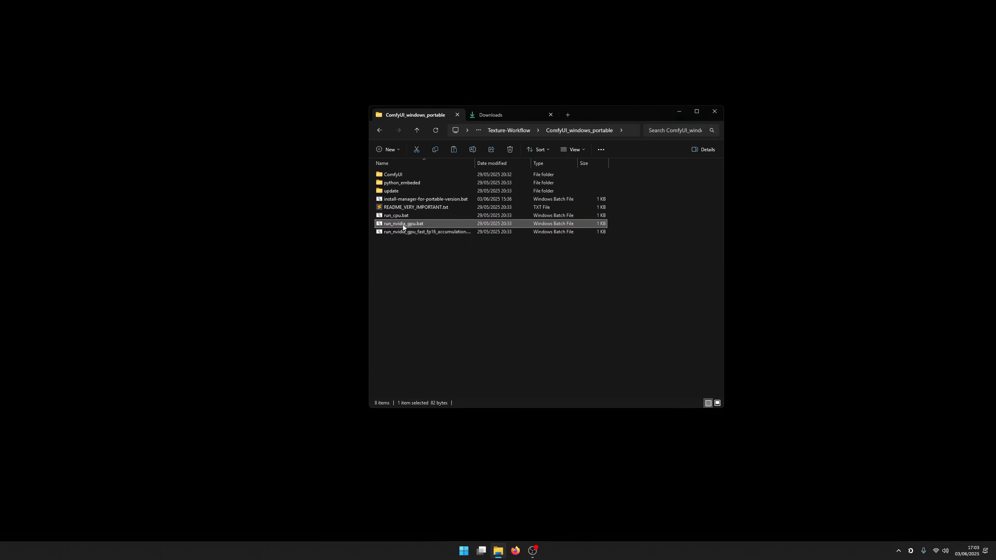
{"action": "double_click", "coordinate": [402, 223]}
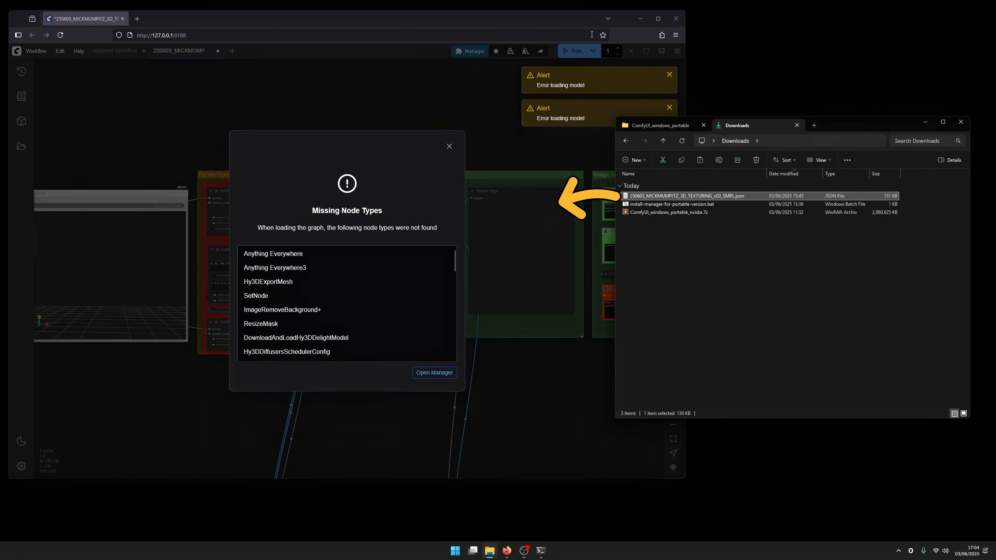
List the workflow's missing custom nodes in the Manager, dismissing the registry warning
{"action": "left_click", "coordinate": [925, 121]}
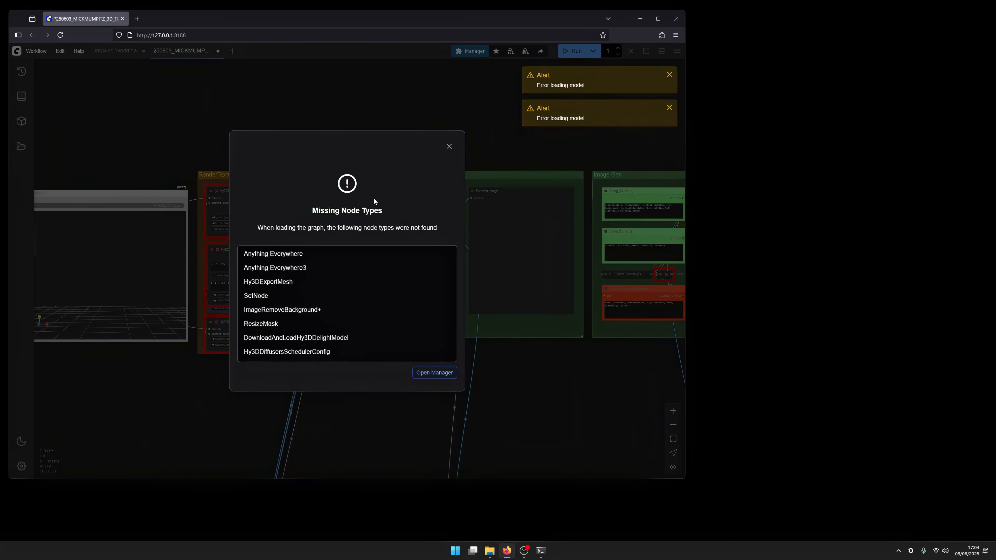
{"action": "left_click", "coordinate": [434, 372]}
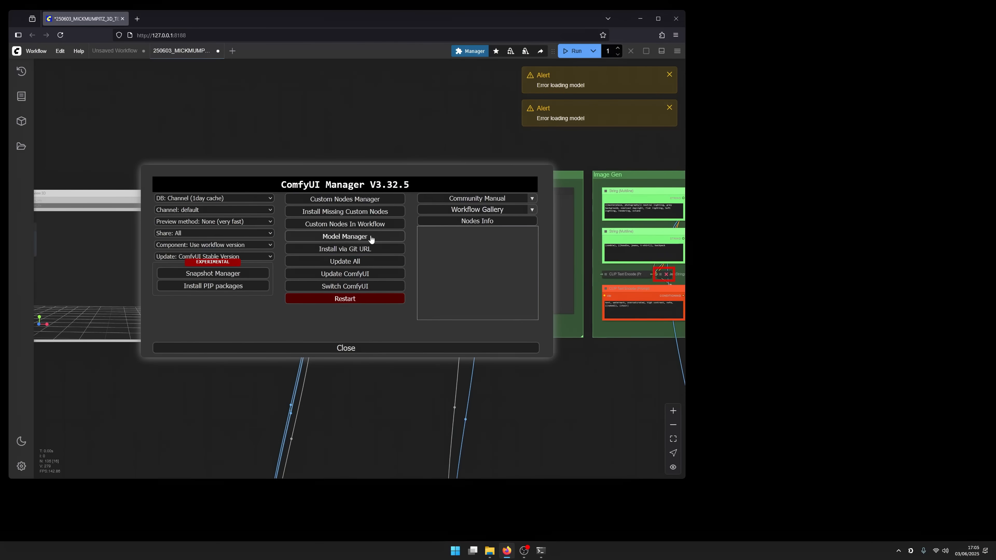
{"action": "left_click", "coordinate": [344, 211]}
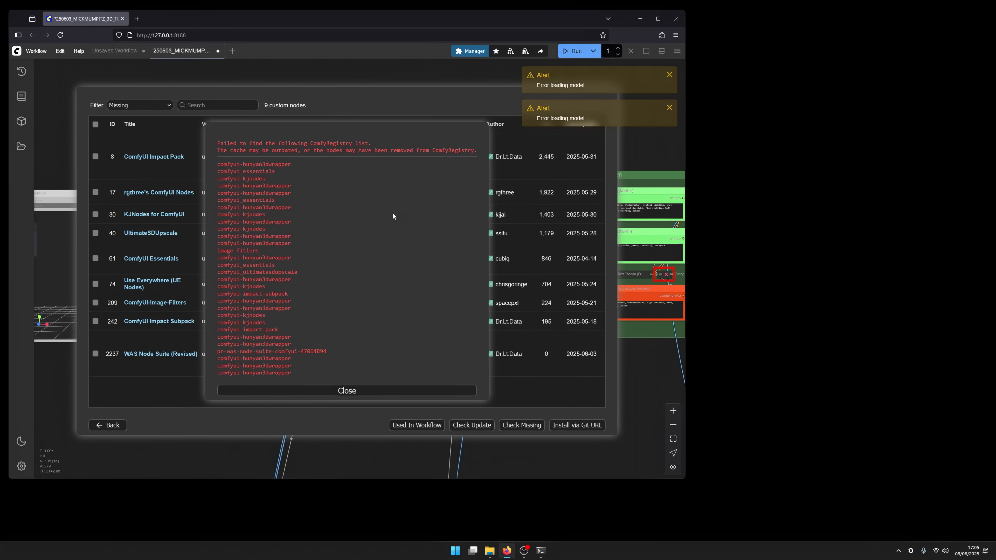
{"action": "left_click", "coordinate": [346, 390]}
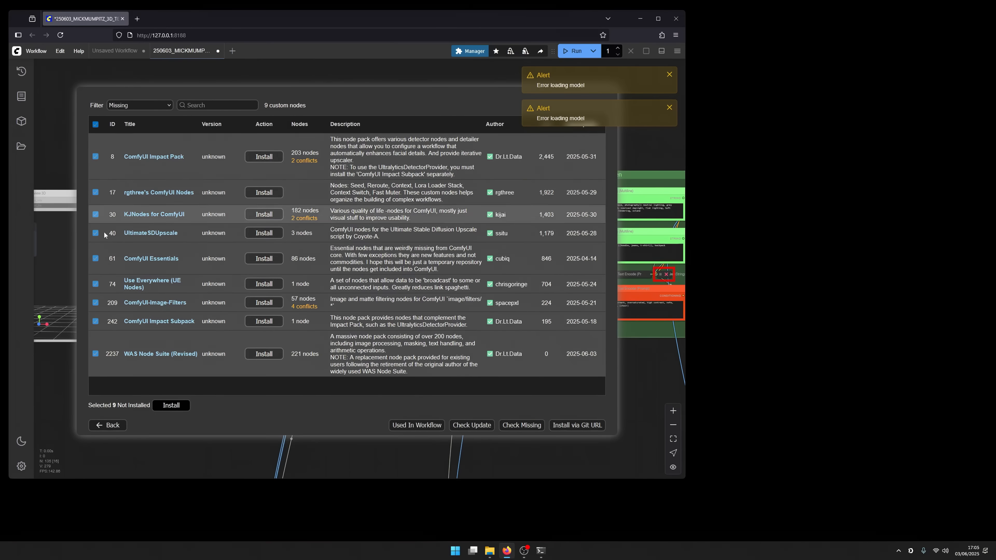
Install all nine missing node packs and restart the ComfyUI server
{"action": "left_click", "coordinate": [170, 405]}
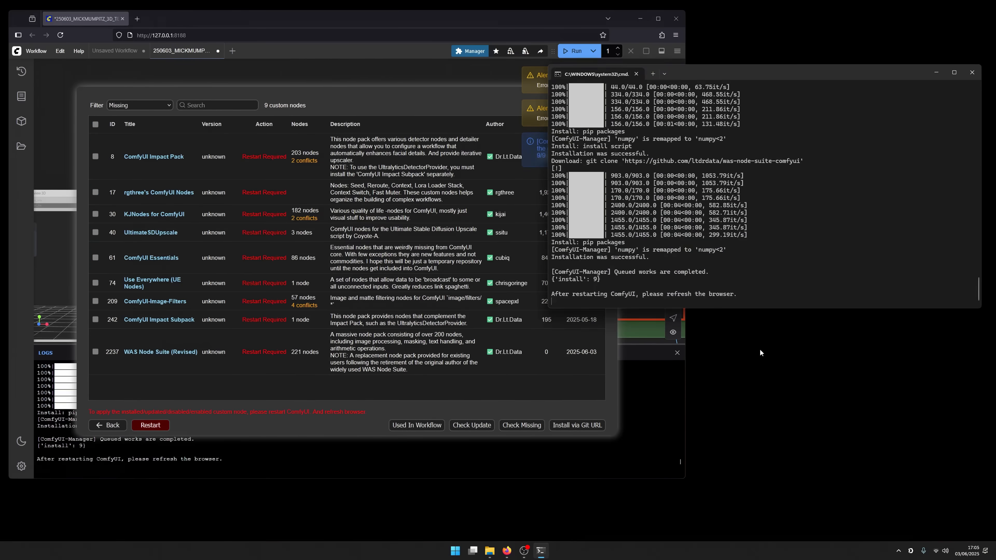
{"action": "left_click", "coordinate": [150, 424]}
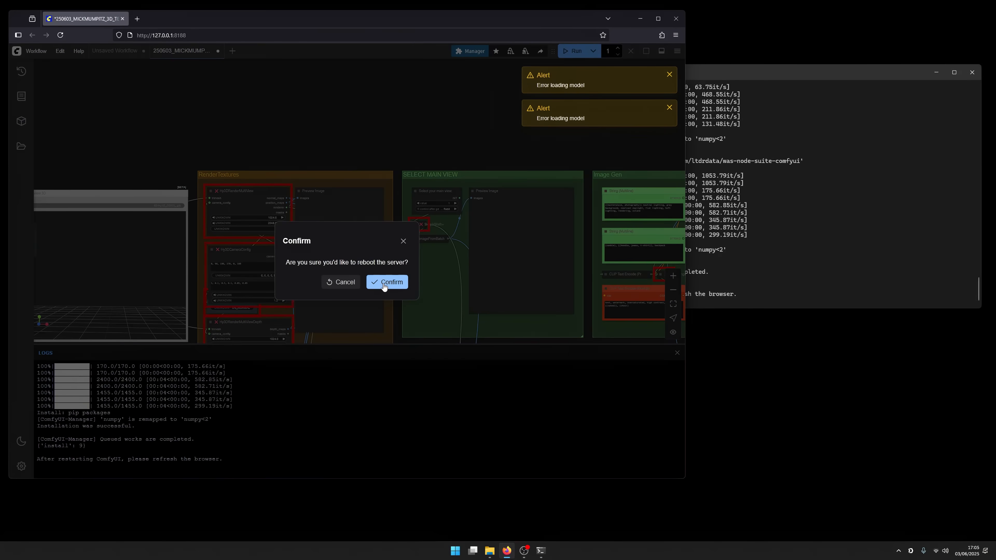
{"action": "left_click", "coordinate": [387, 282]}
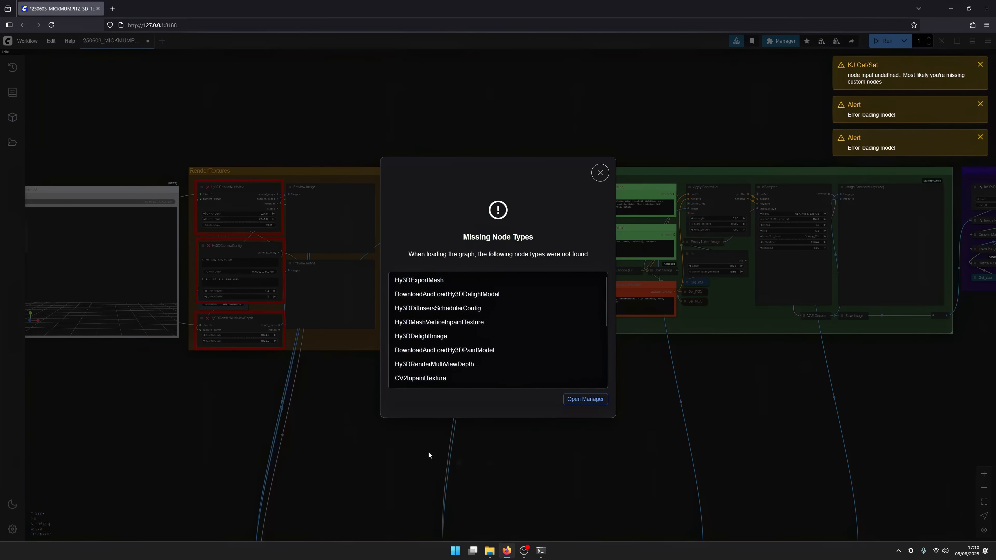
{"action": "mouse_move", "coordinate": [468, 367]}
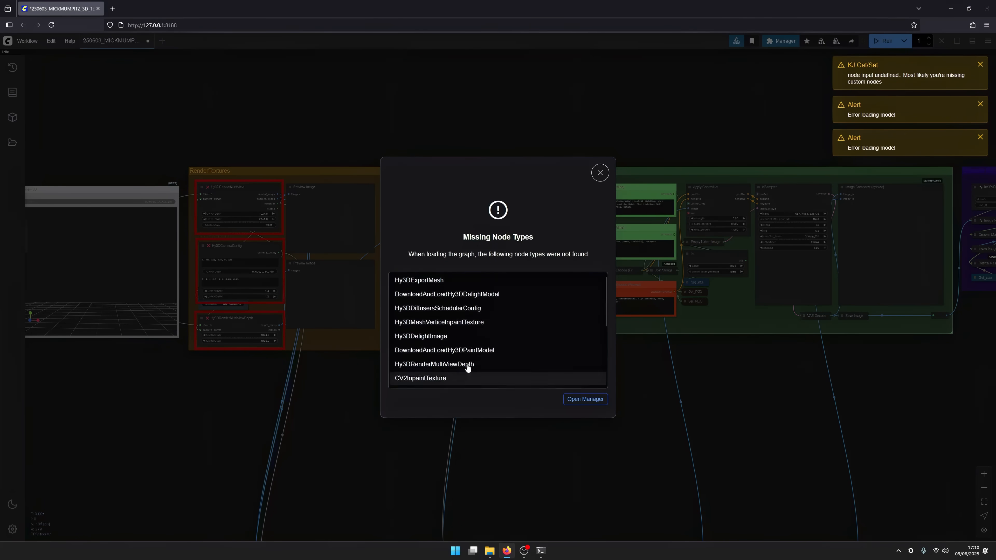
Install the still-missing ComfyUI-Hunyuan3DWrapper node pack and reboot the server
{"action": "left_click", "coordinate": [585, 399]}
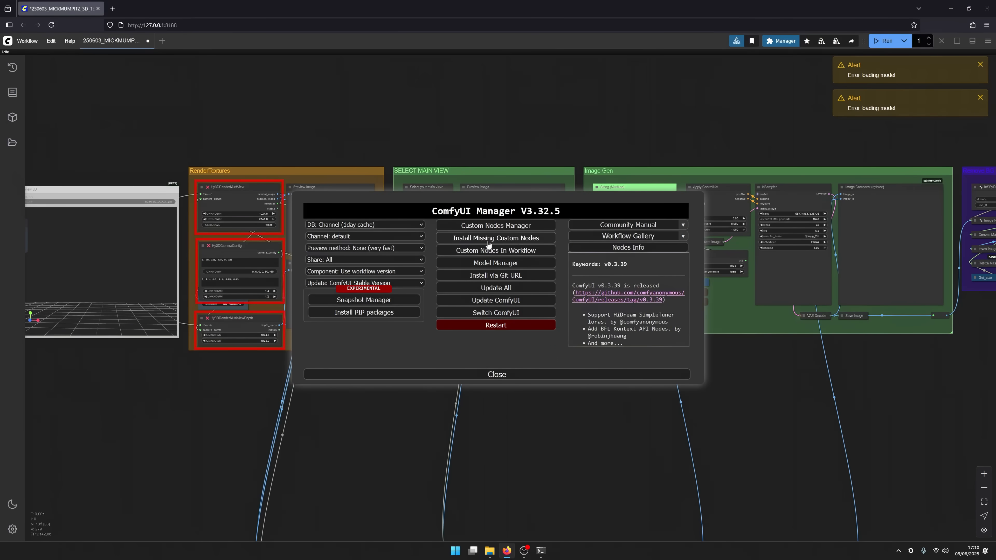
{"action": "left_click", "coordinate": [496, 237]}
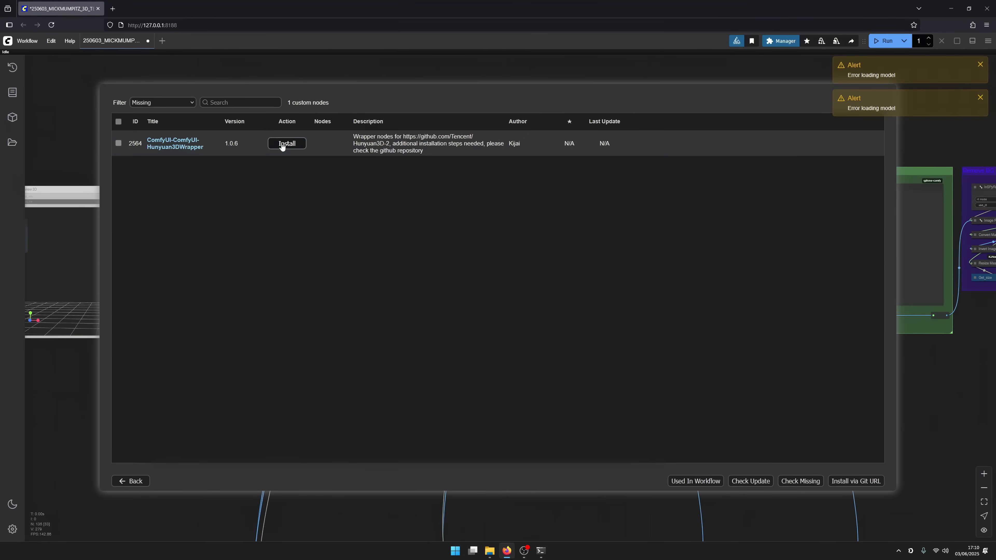
{"action": "left_click", "coordinate": [286, 143]}
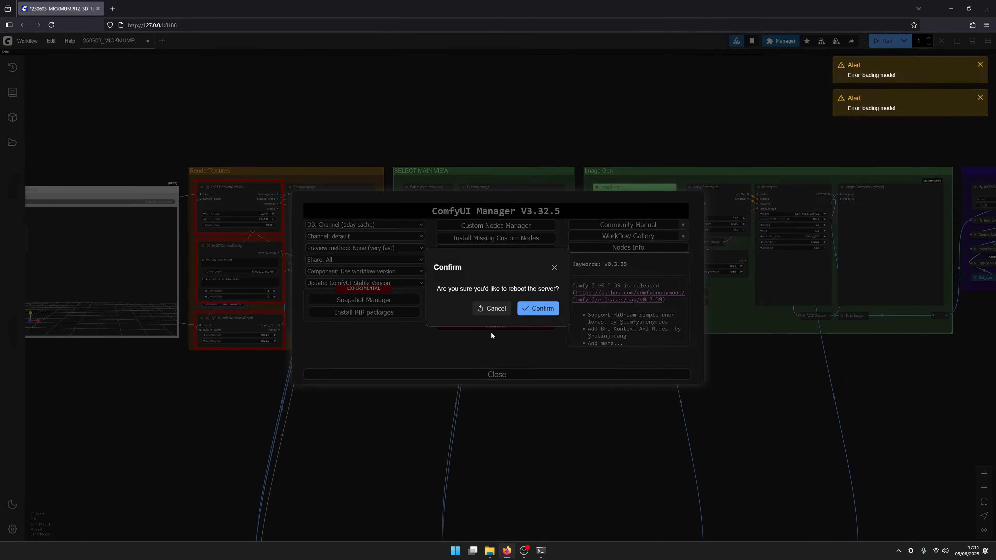
{"action": "left_click", "coordinate": [537, 308]}
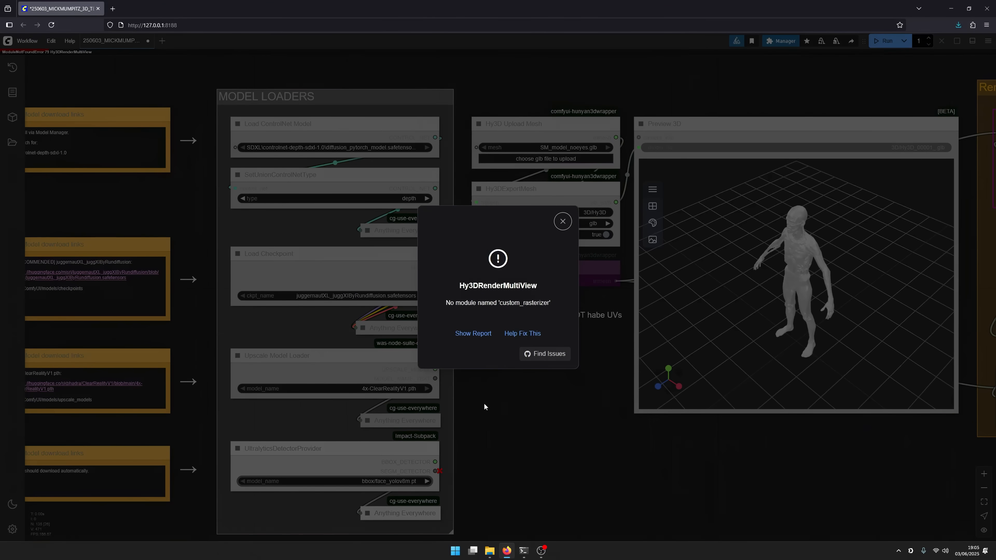
Reopen the missing nodes list and go to the Hunyuan3D wrapper's GitHub page
{"action": "left_click", "coordinate": [544, 353]}
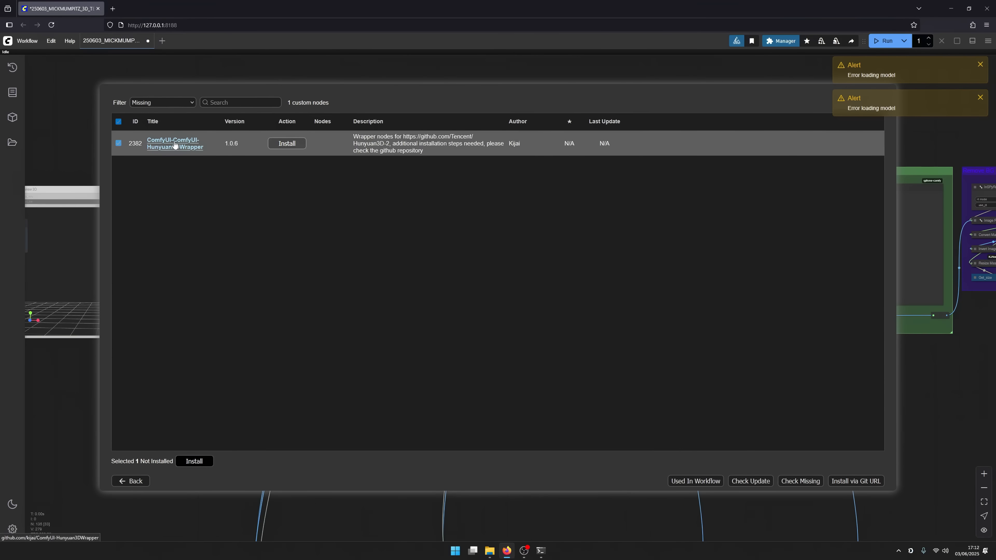
{"action": "left_click", "coordinate": [175, 143]}
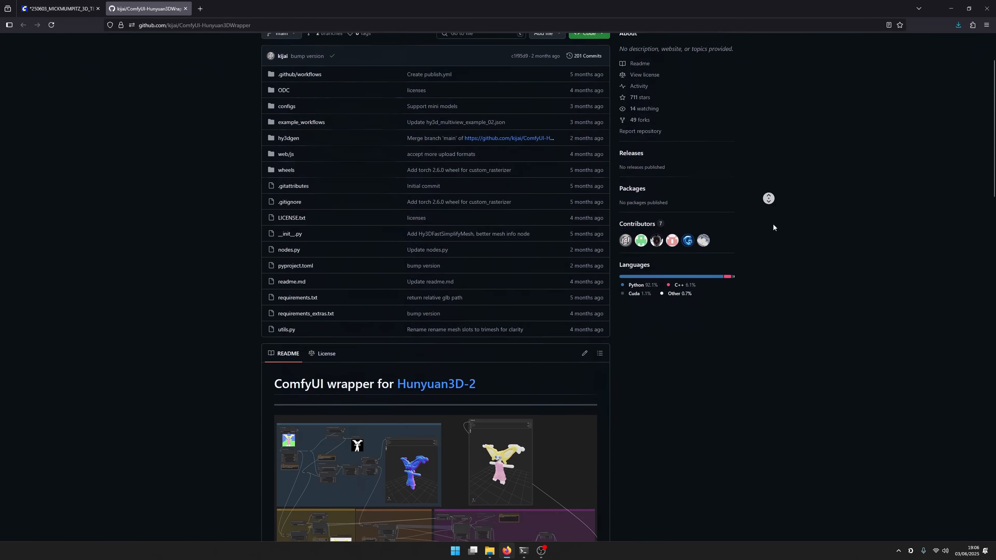
Scroll the wrapper README down to the custom_rasterizer wheel installation steps
{"action": "scroll", "scroll_direction": "down", "scroll_amount": 3}
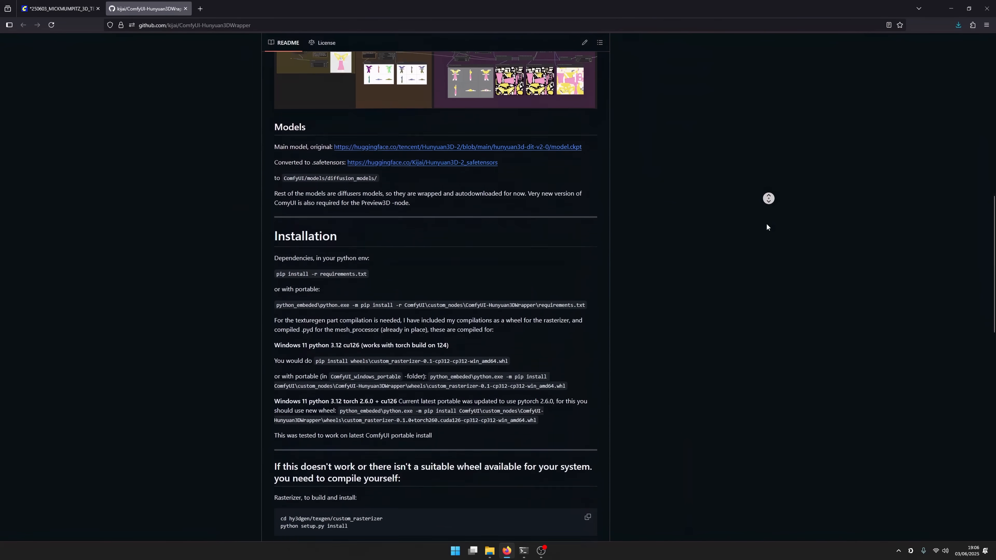
{"action": "scroll", "scroll_direction": "down", "scroll_amount": 3}
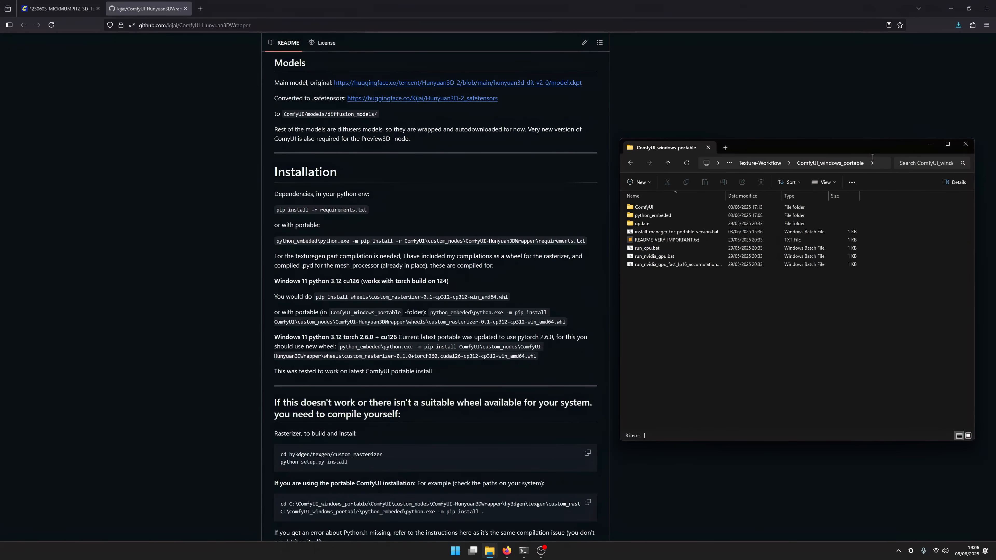
Run the requirements pip install from cmd, hit a missing-file error, and check the ComfyUI install folder
{"action": "type", "text": "cmd"}
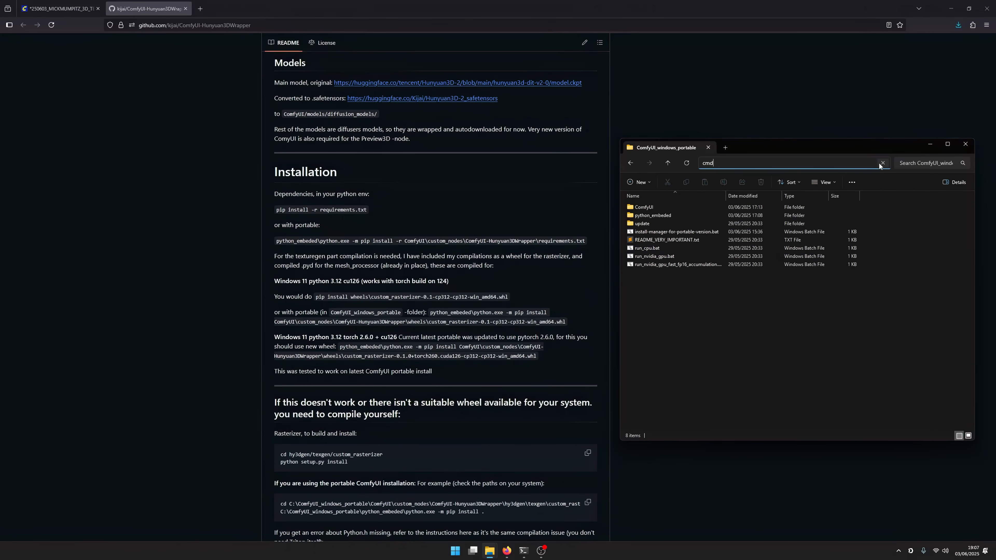
{"action": "key", "text": "Return"}
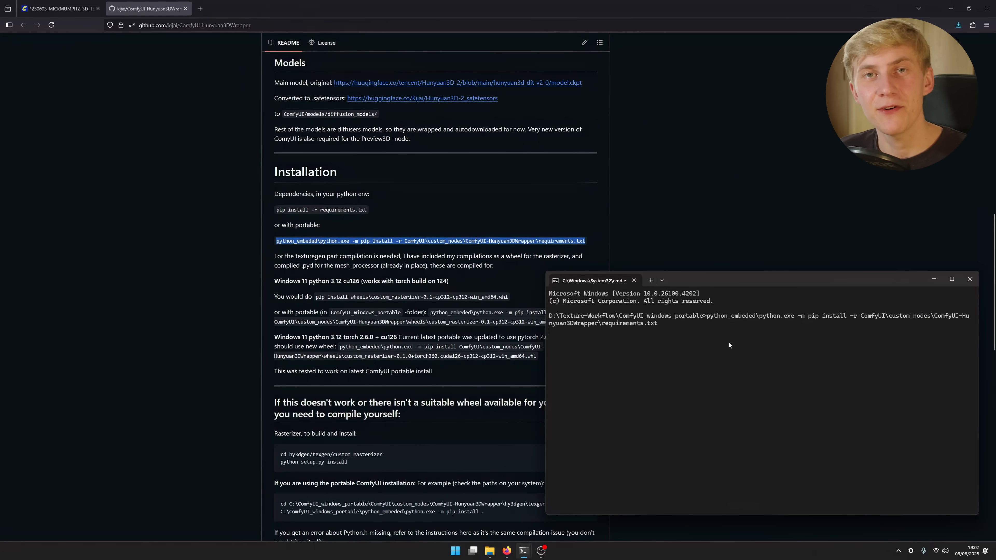
{"action": "key", "text": "Return"}
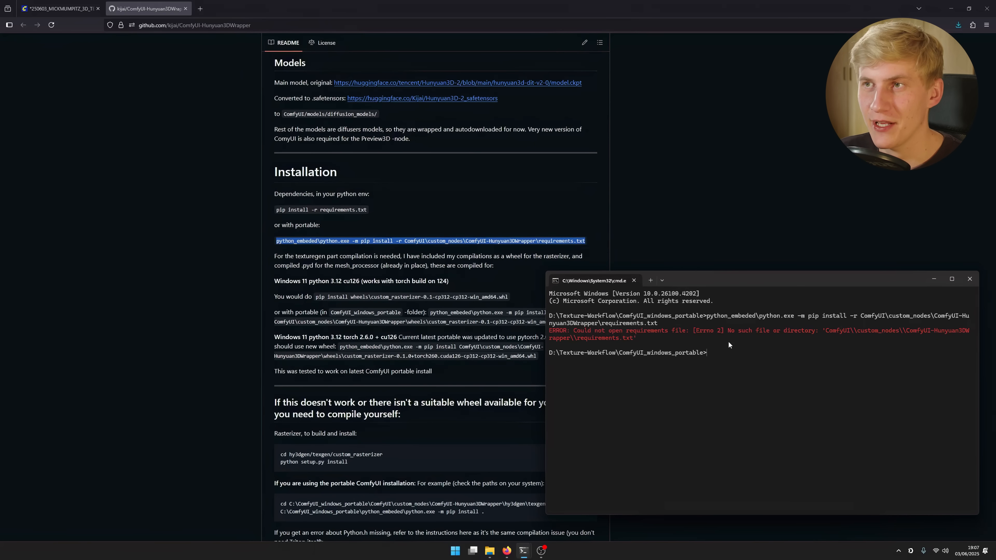
{"action": "mouse_move", "coordinate": [970, 278]}
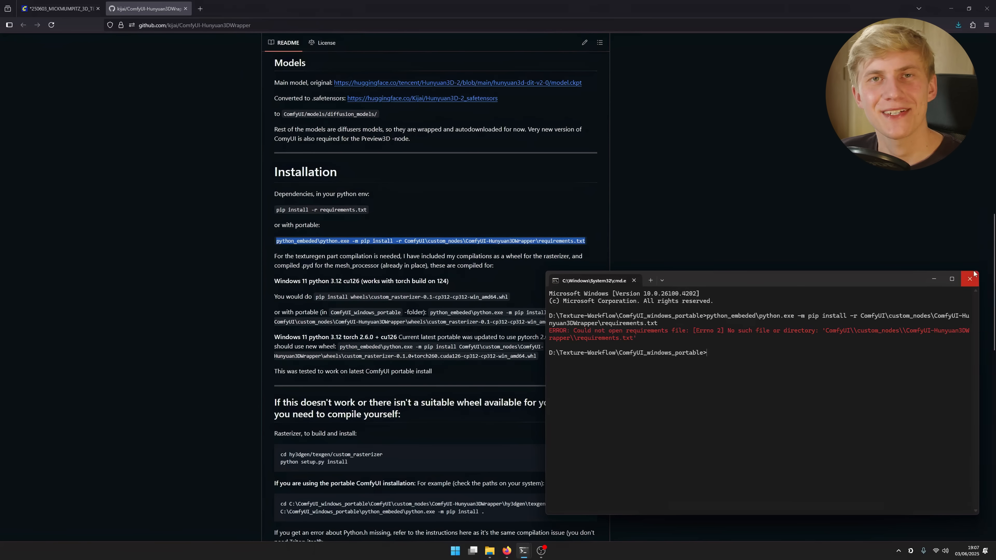
{"action": "mouse_move", "coordinate": [721, 232]}
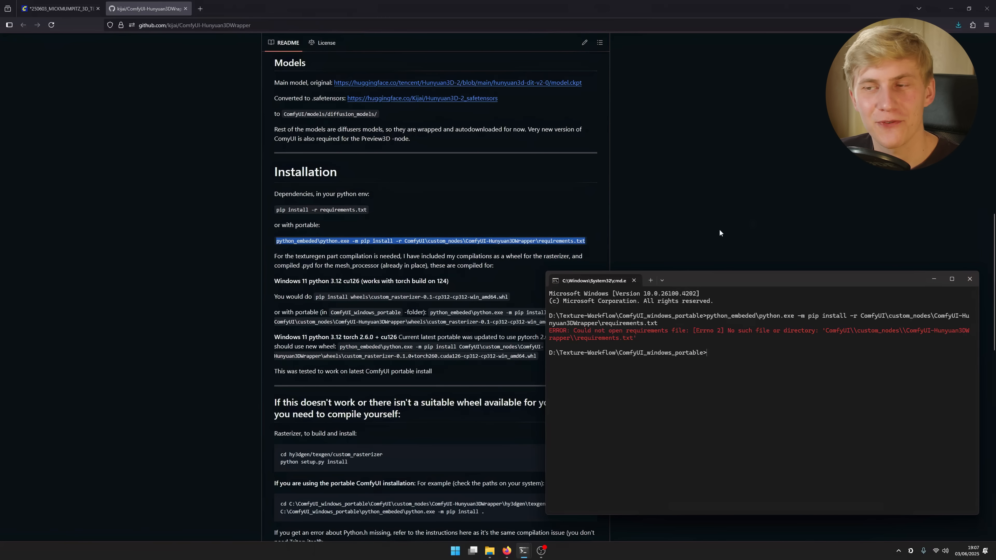
{"action": "left_click", "coordinate": [469, 555]}
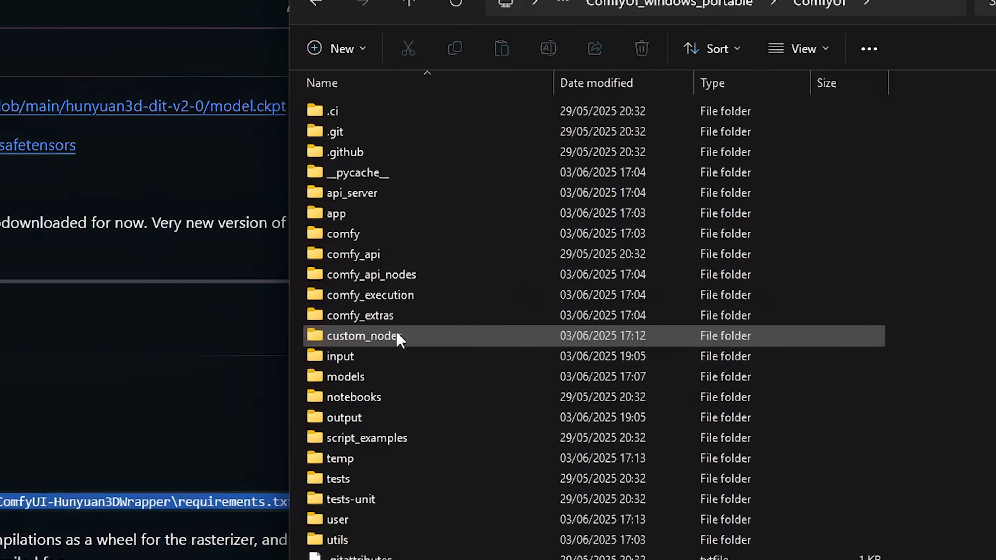
Open custom_nodes/comfyui-hunyuan3dwrapper to confirm the wrapper's lowercase folder name
{"action": "double_click", "coordinate": [362, 335]}
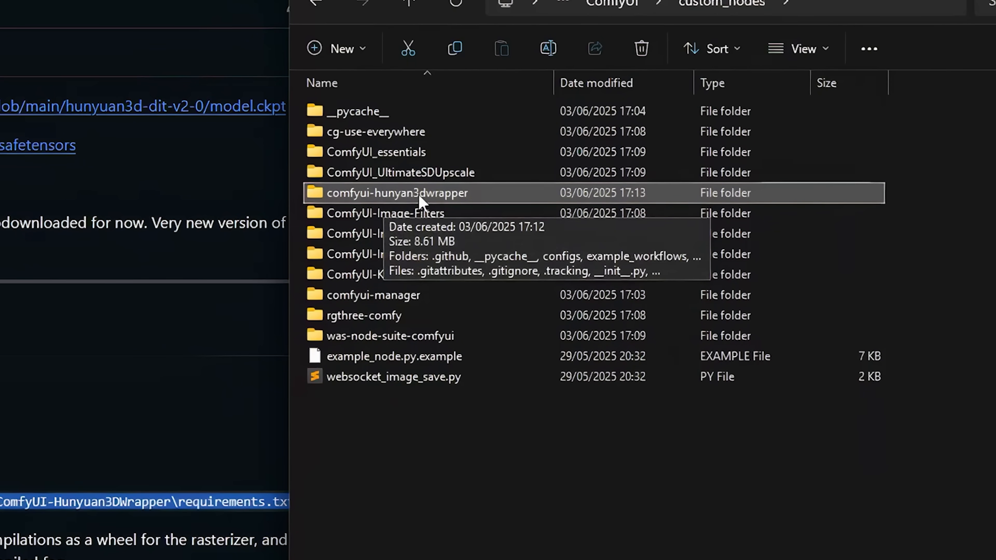
{"action": "mouse_move", "coordinate": [407, 203]}
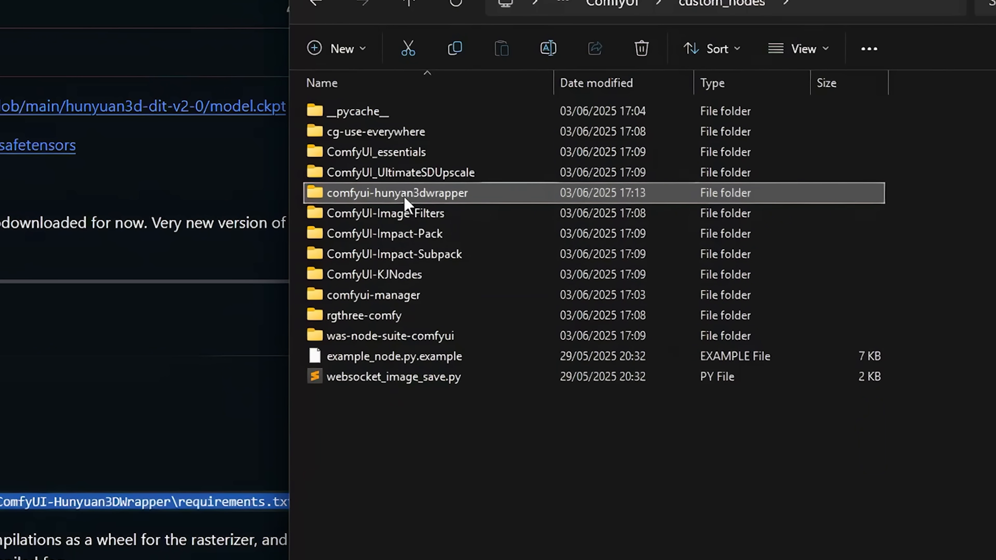
{"action": "double_click", "coordinate": [397, 192]}
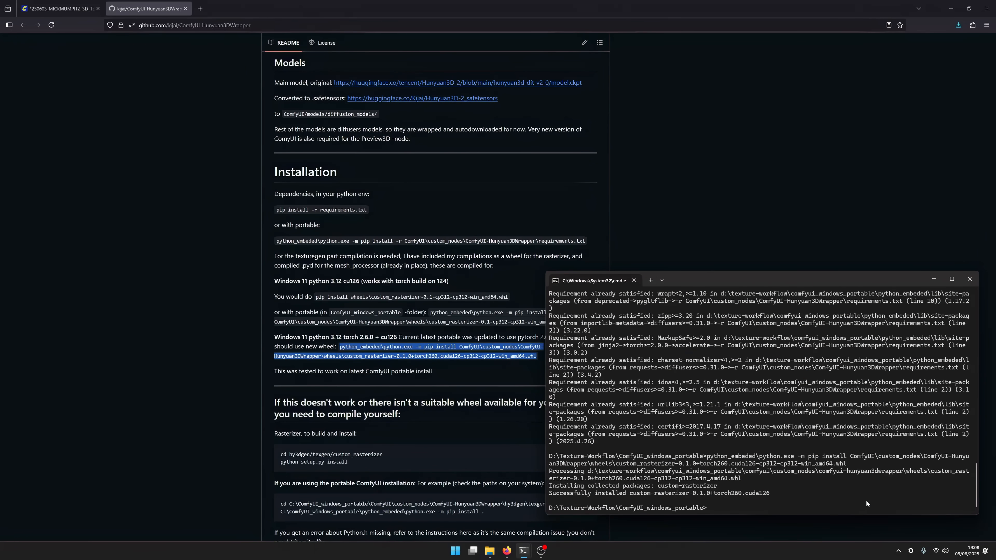
Return to the ComfyUI workflow, now showing the Hunyuan3D mesh nodes
{"action": "left_click", "coordinate": [57, 8]}
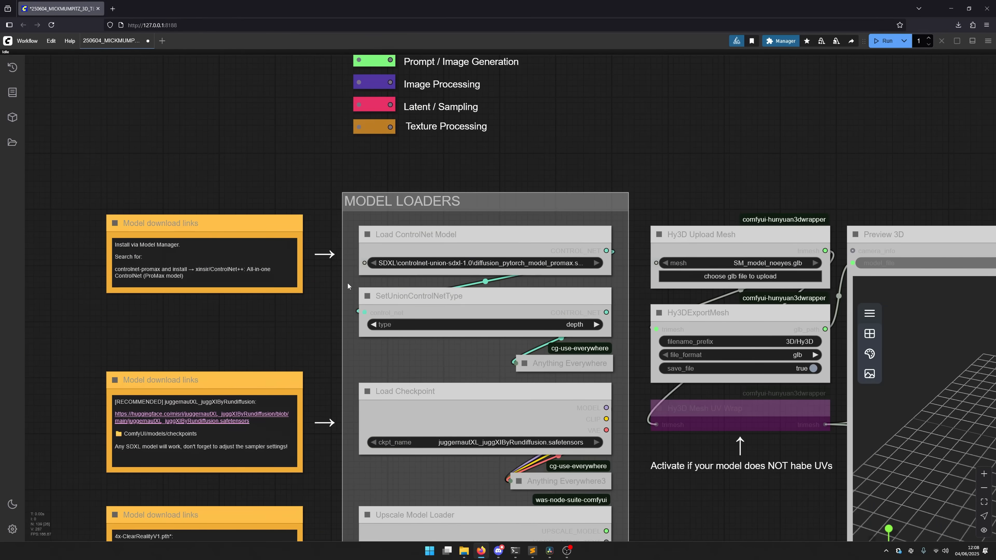
{"action": "double_click", "coordinate": [204, 269]}
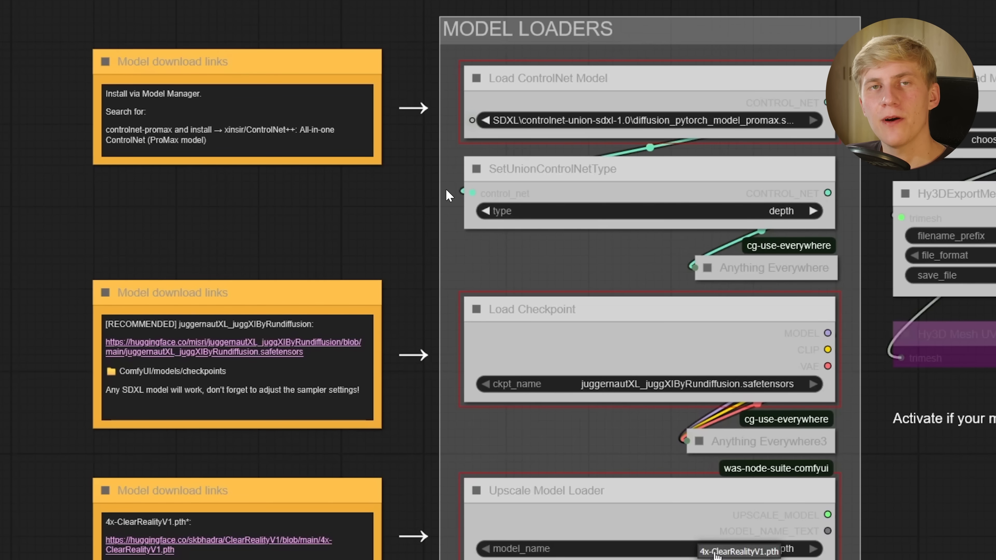
{"action": "scroll", "scroll_direction": "down", "scroll_amount": 3}
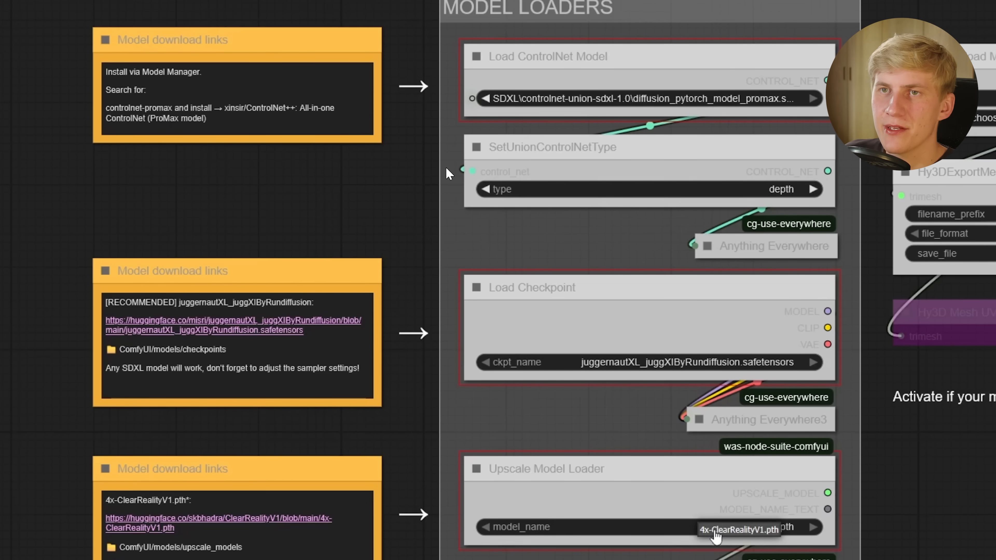
{"action": "scroll", "scroll_direction": "down", "scroll_amount": 3}
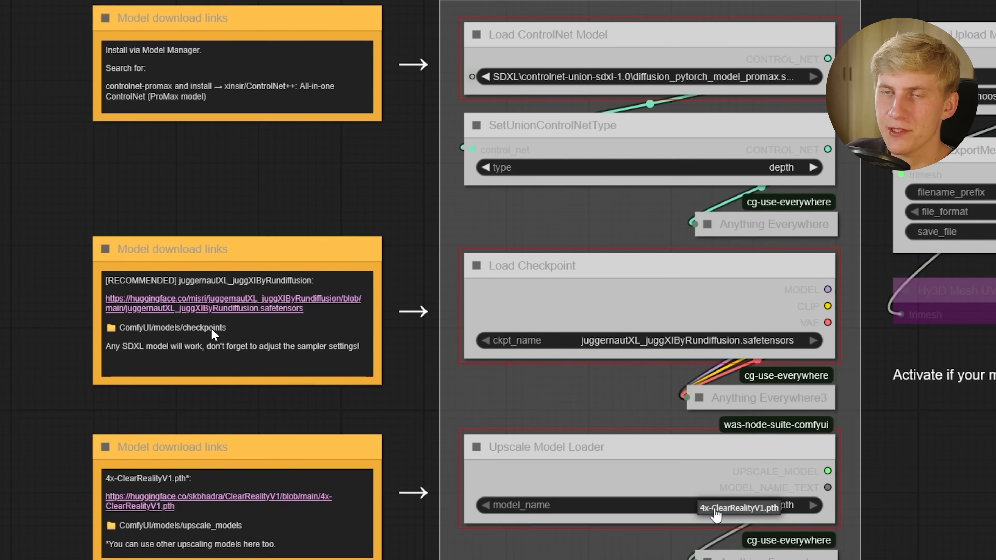
{"action": "scroll", "scroll_direction": "down", "scroll_amount": 3}
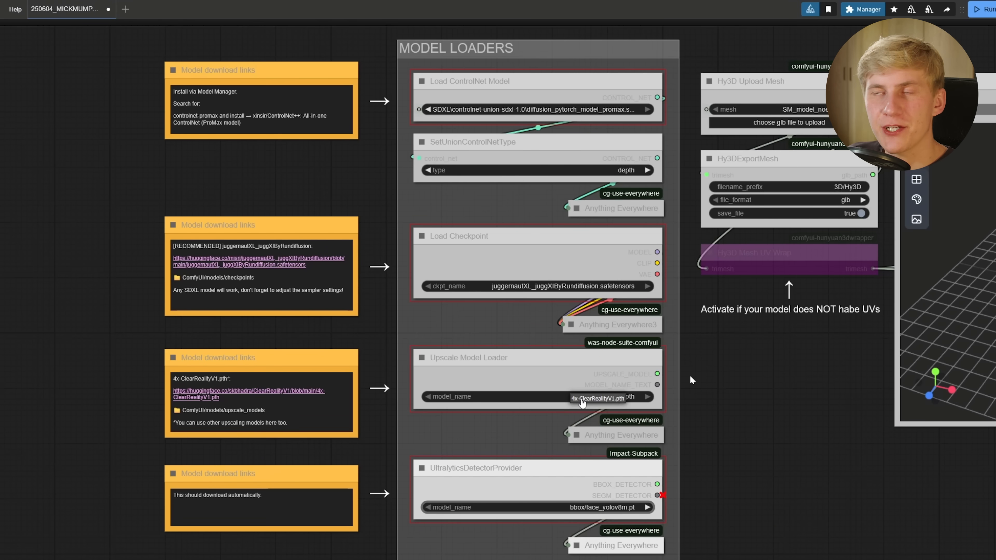
{"action": "mouse_move", "coordinate": [557, 121]}
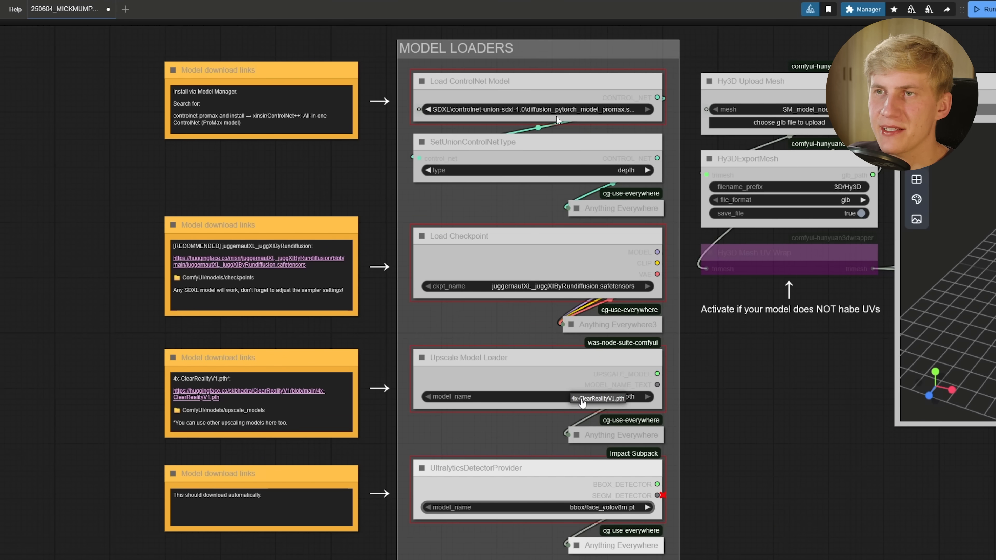
{"action": "mouse_move", "coordinate": [510, 397]}
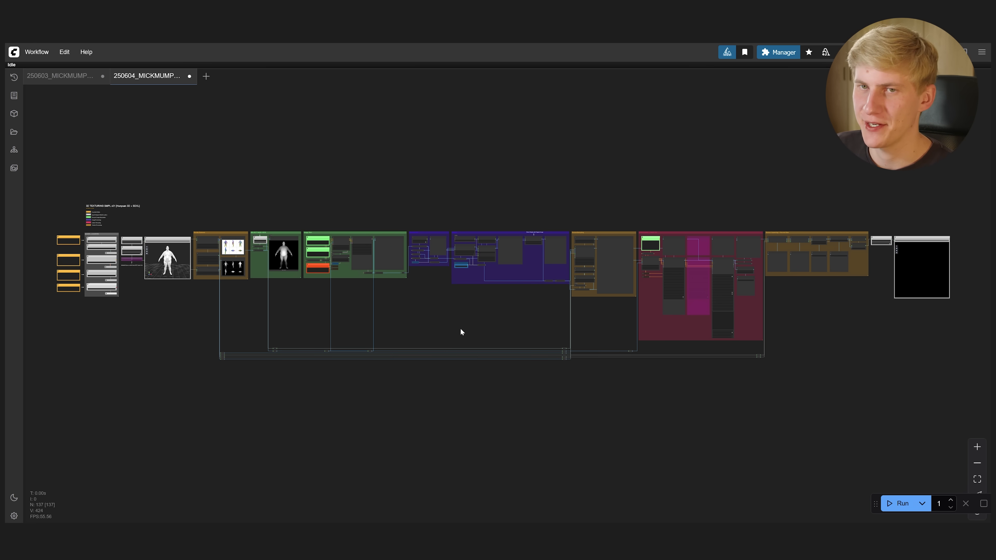
{"action": "scroll", "scroll_direction": "up", "scroll_amount": 3}
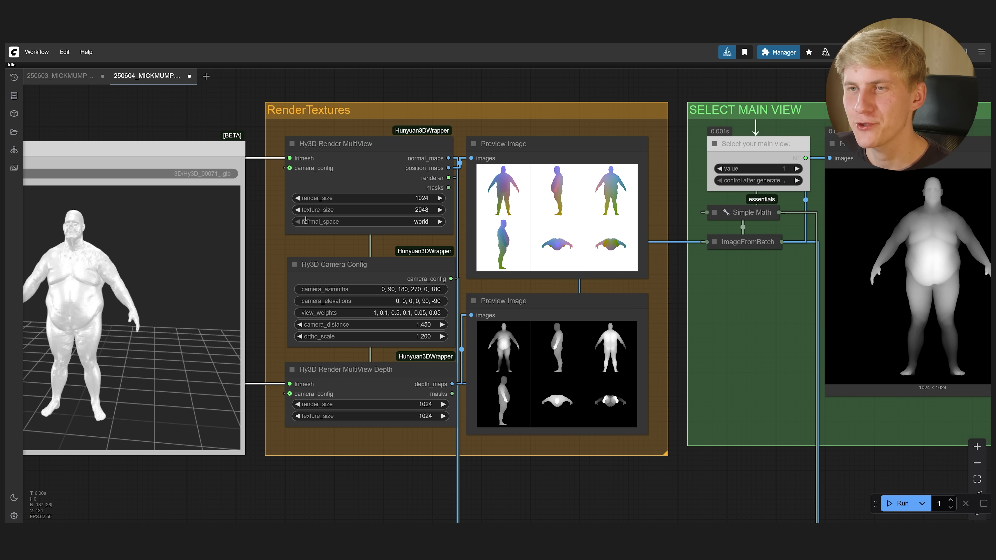
{"action": "mouse_move", "coordinate": [489, 137]}
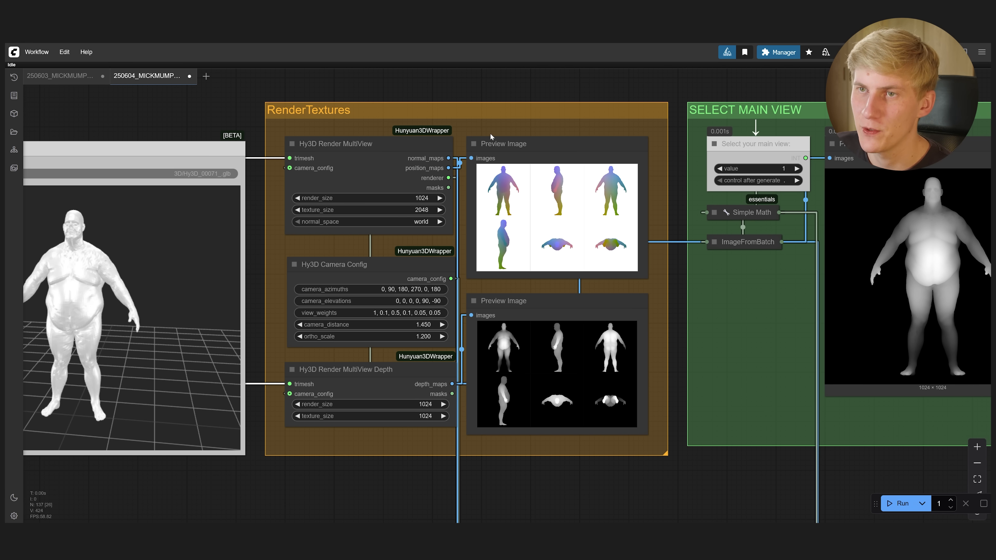
{"action": "mouse_move", "coordinate": [251, 277]}
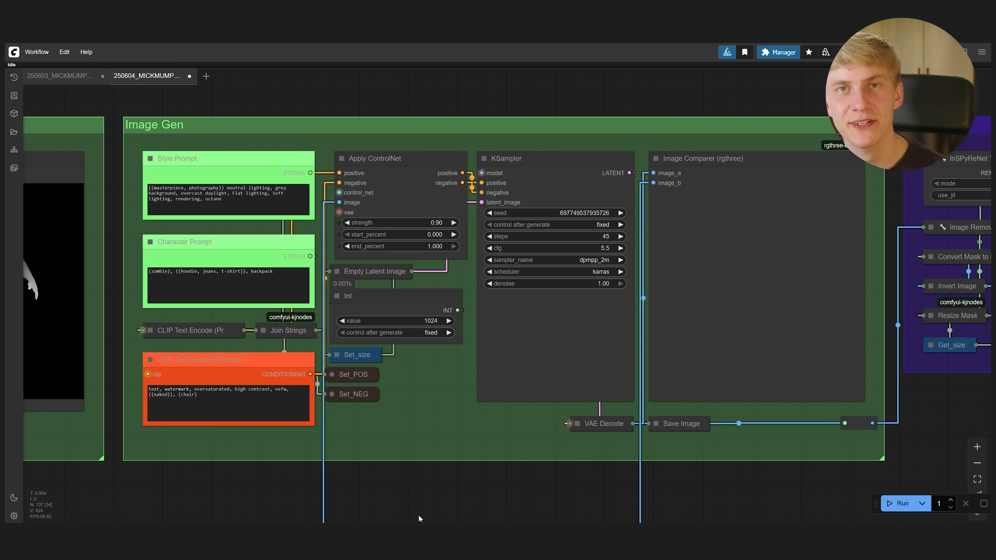
{"action": "mouse_move", "coordinate": [221, 174]}
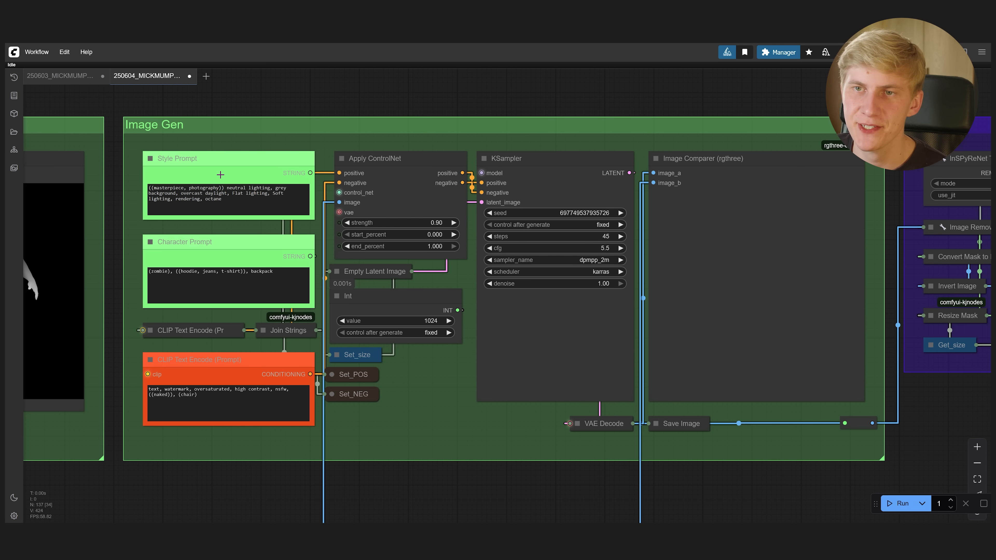
{"action": "mouse_move", "coordinate": [298, 210]}
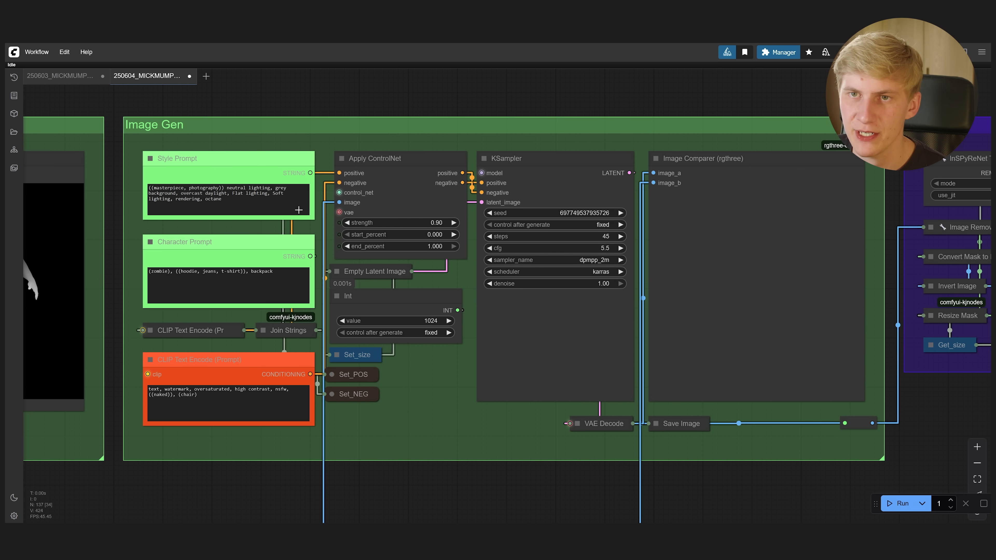
Remove 'backpack' from the character prompt and run Image Gen for a hoodie-and-ripped-jeans zombie
{"action": "left_click", "coordinate": [179, 158]}
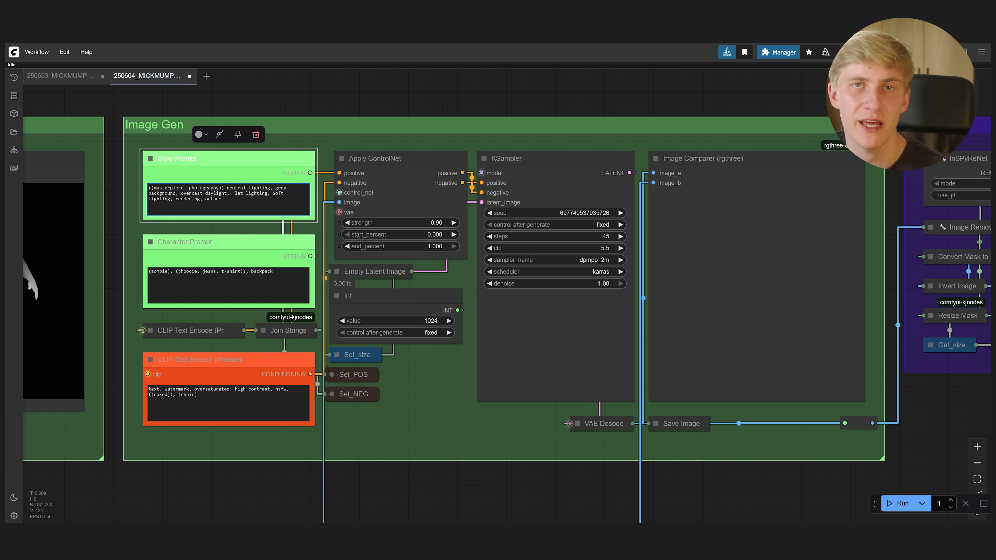
{"action": "left_click", "coordinate": [184, 241]}
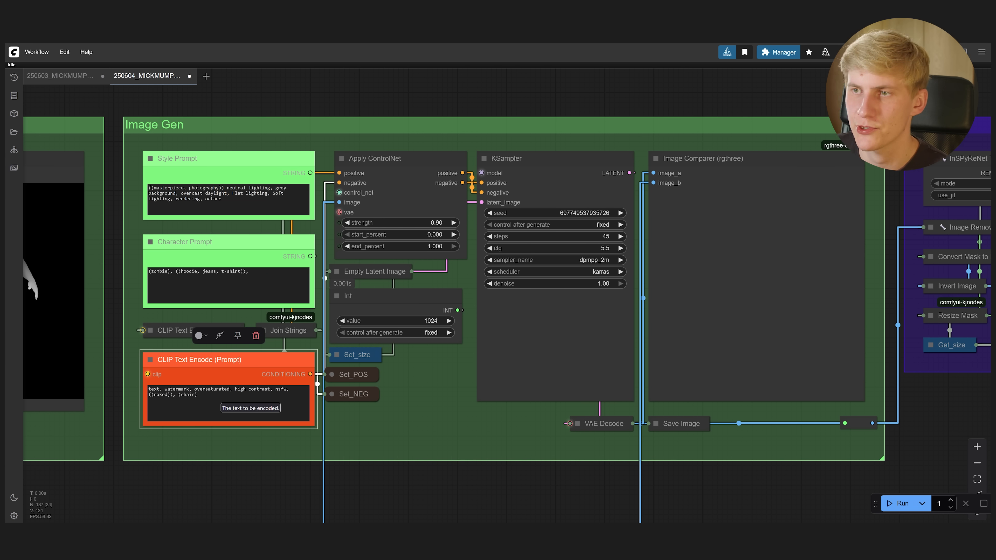
{"action": "left_click", "coordinate": [900, 503]}
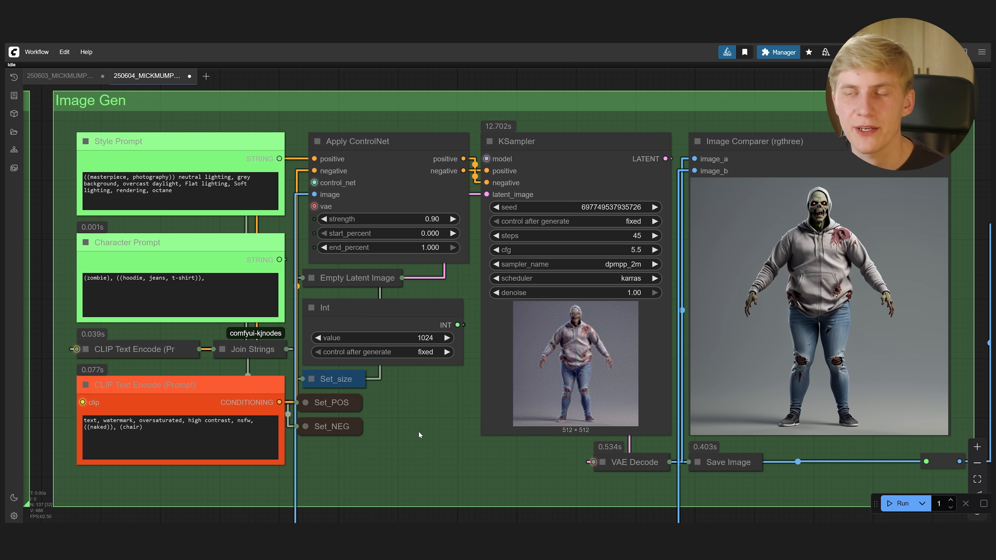
{"action": "mouse_move", "coordinate": [561, 215]}
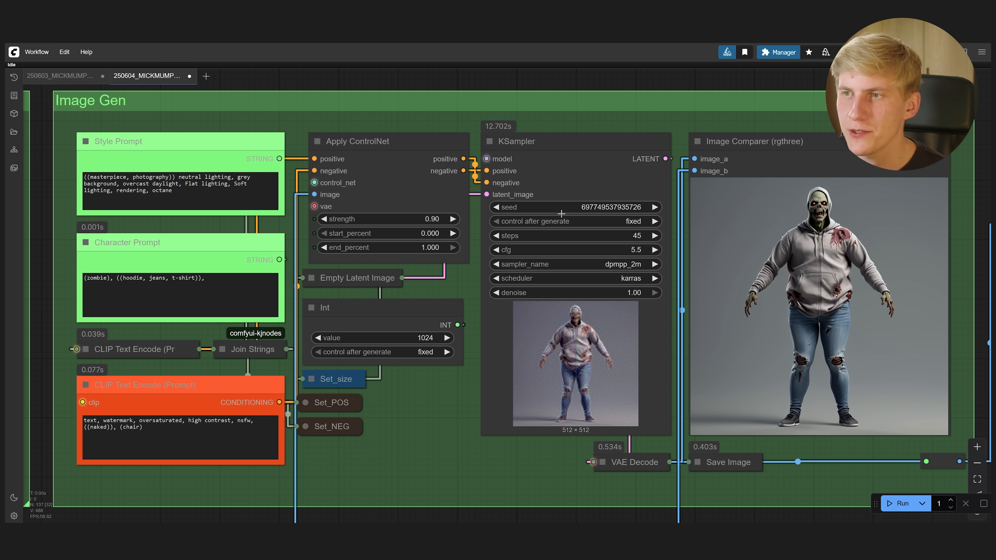
{"action": "mouse_move", "coordinate": [684, 207]}
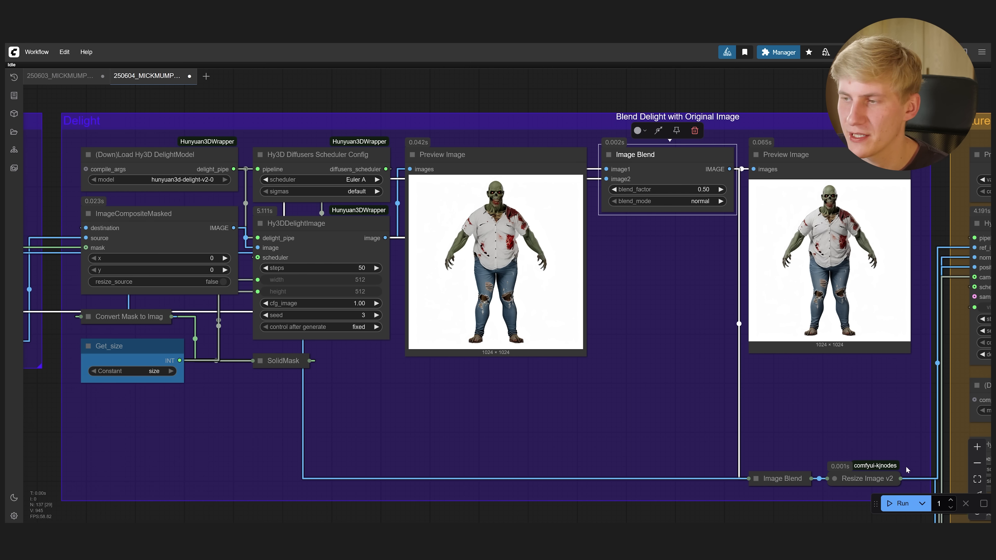
Run the Delight group with the Image Blend node at blend_factor 0.50, normal mode
{"action": "left_click", "coordinate": [900, 503]}
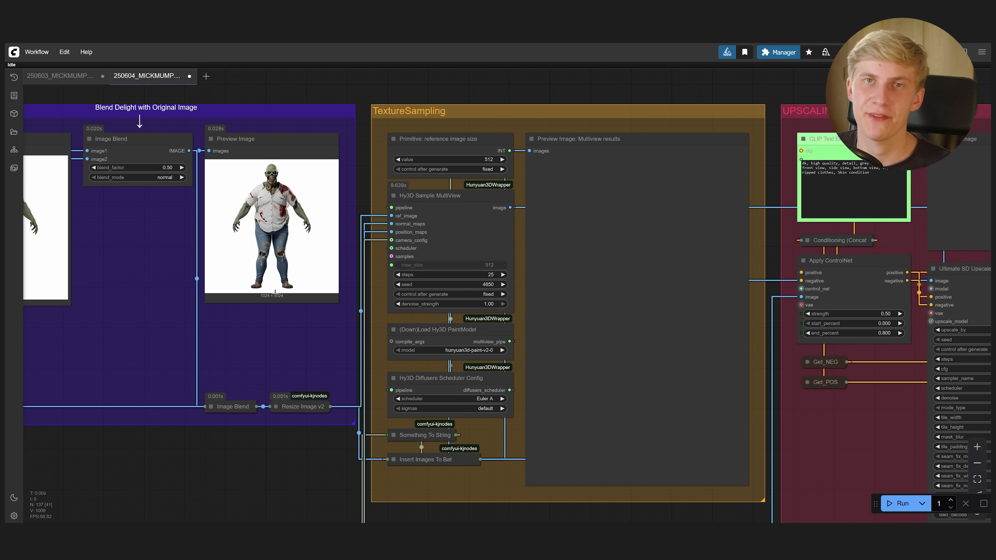
{"action": "mouse_move", "coordinate": [811, 477]}
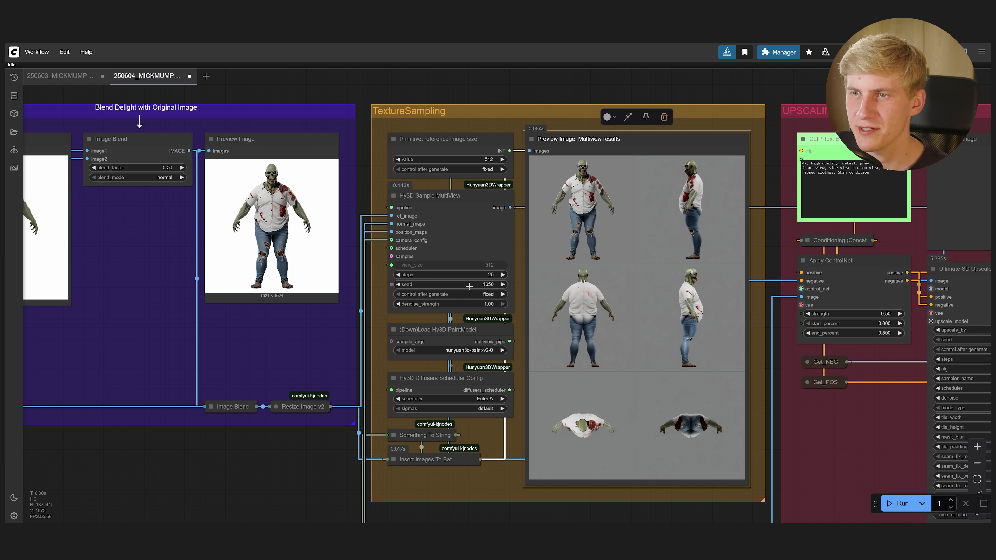
{"action": "mouse_move", "coordinate": [897, 503]}
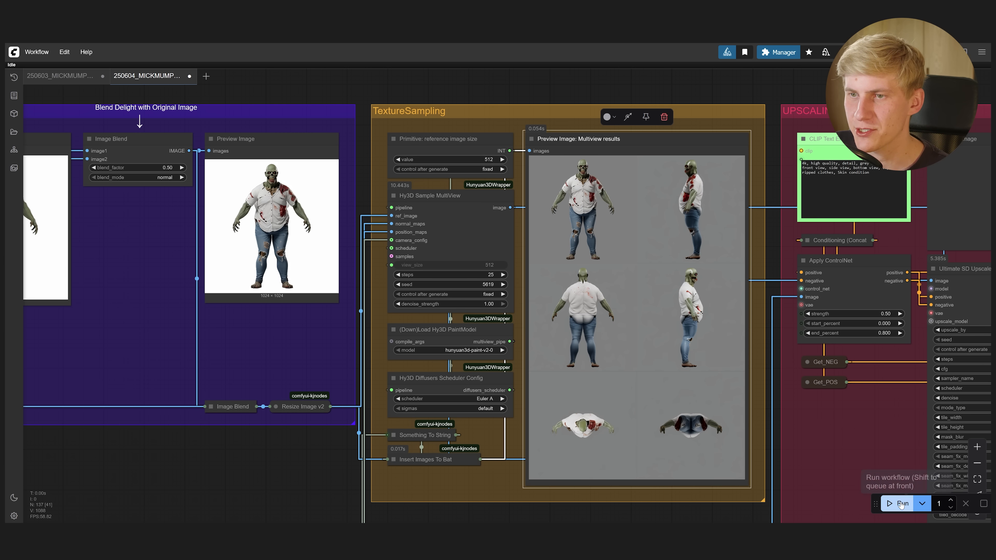
{"action": "left_click", "coordinate": [897, 503]}
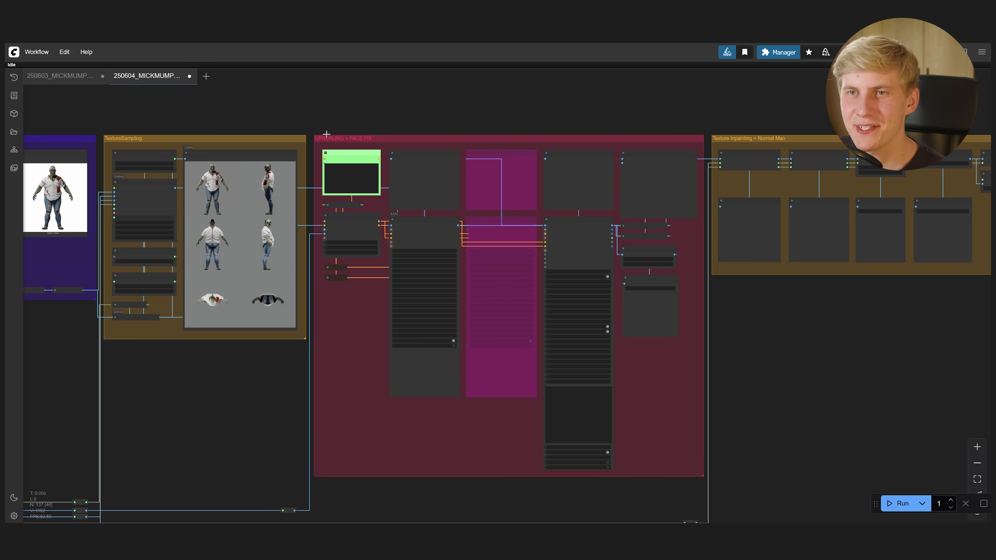
{"action": "mouse_move", "coordinate": [435, 450]}
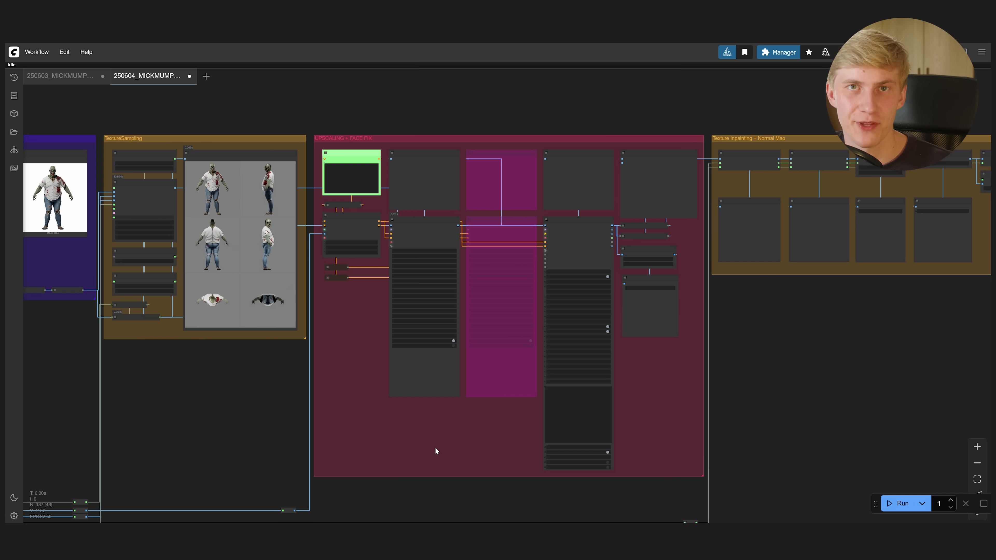
Zoom into the multiview preview to show the first of the six zombie views
{"action": "scroll", "scroll_direction": "up", "scroll_amount": 3}
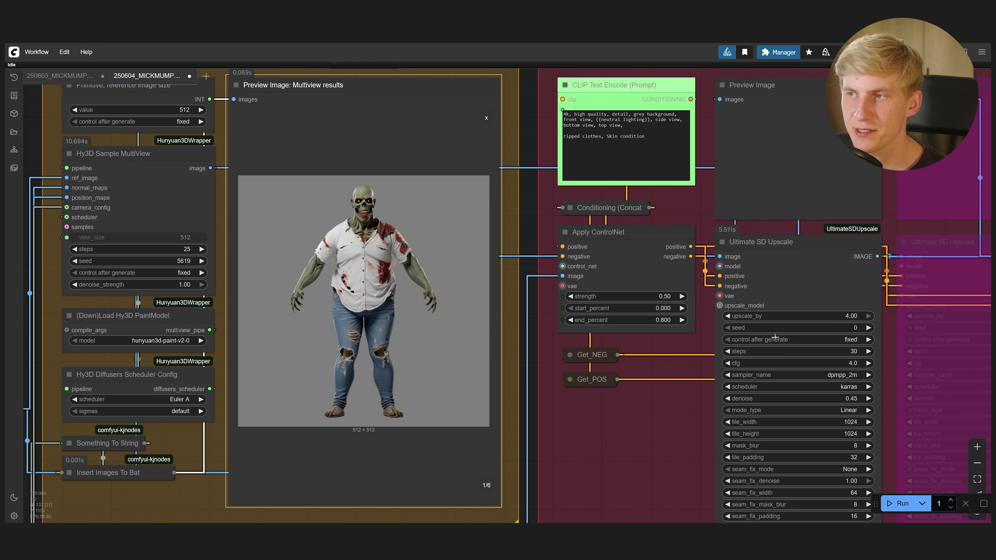
{"action": "mouse_move", "coordinate": [683, 394]}
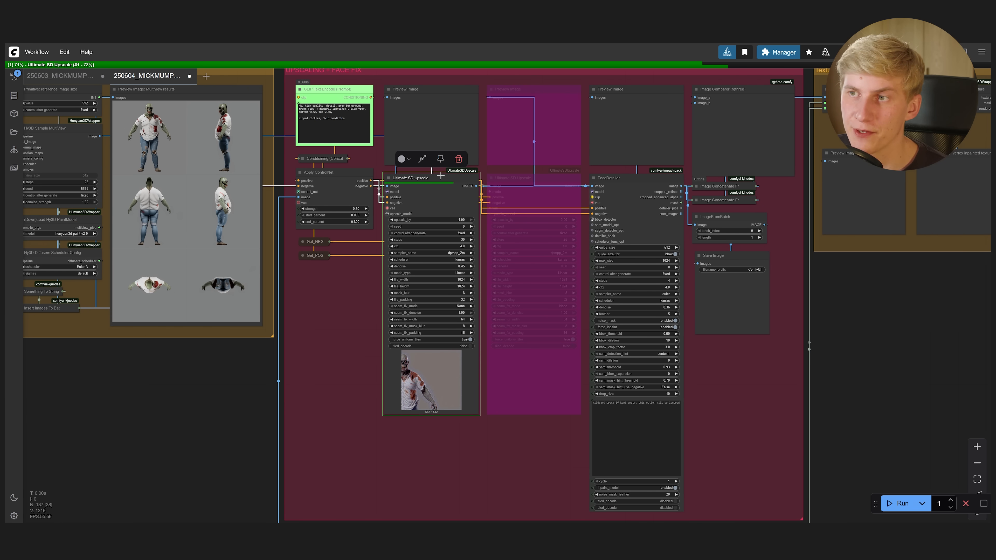
{"action": "mouse_move", "coordinate": [659, 229]}
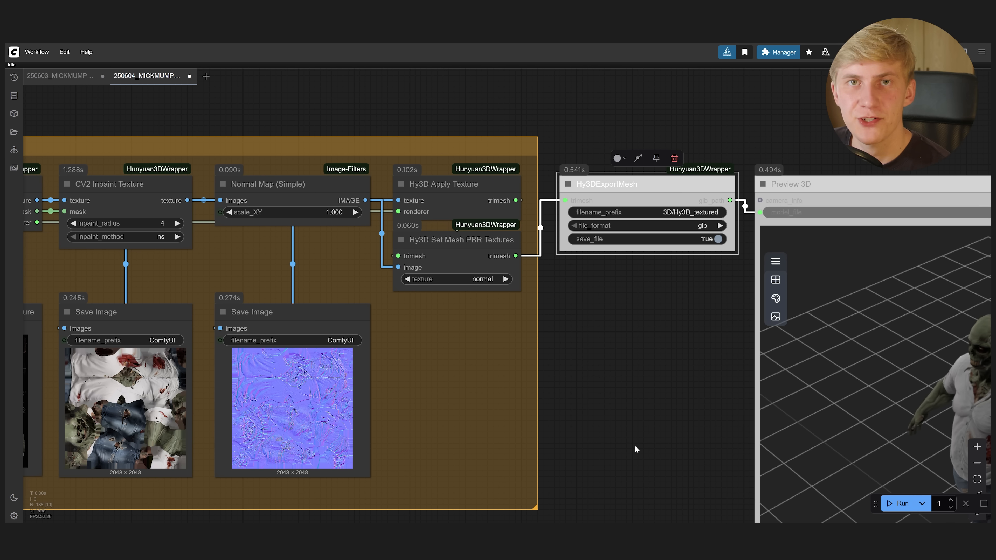
{"action": "mouse_move", "coordinate": [674, 435]}
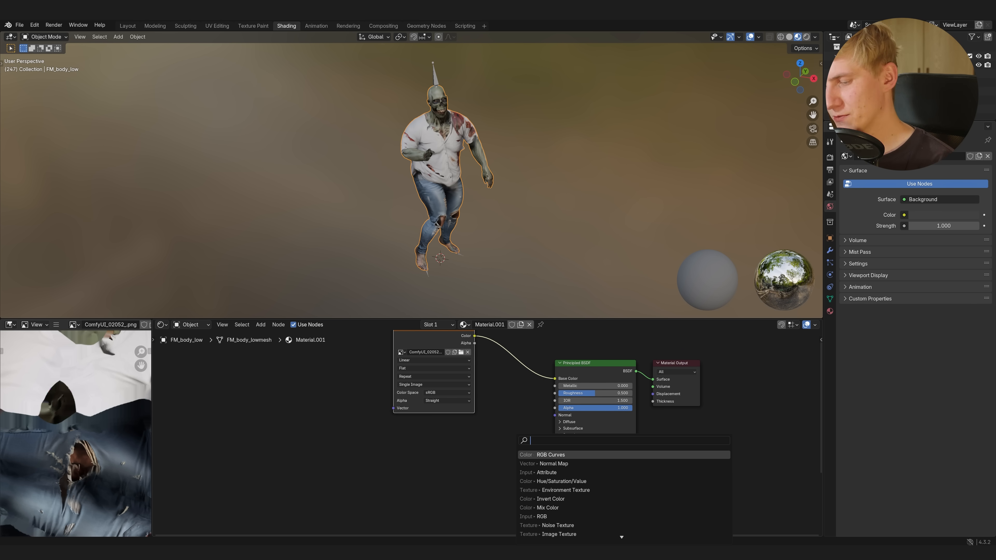
Add a Normal Map node to the zombie material and set the normal image's colour space
{"action": "left_click", "coordinate": [554, 463]}
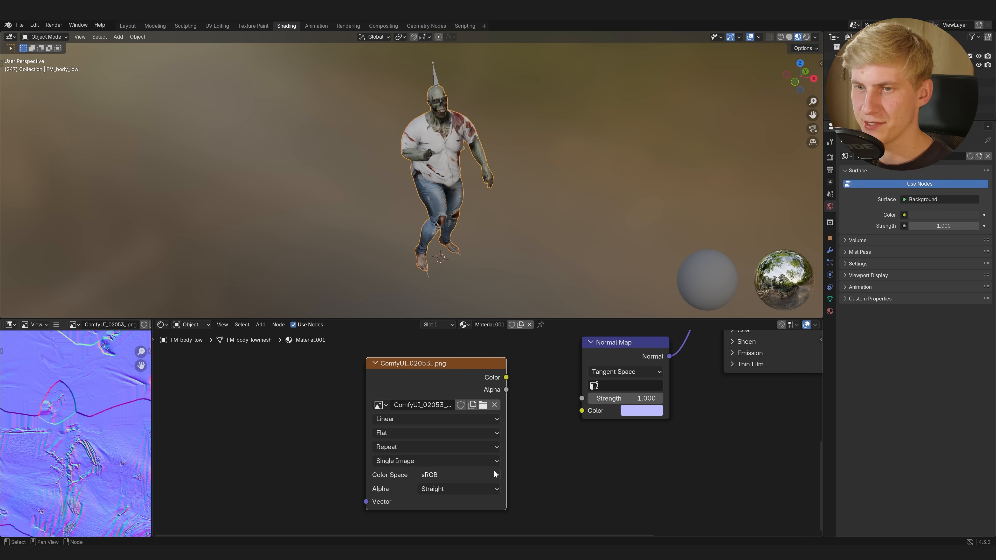
{"action": "left_click", "coordinate": [459, 474]}
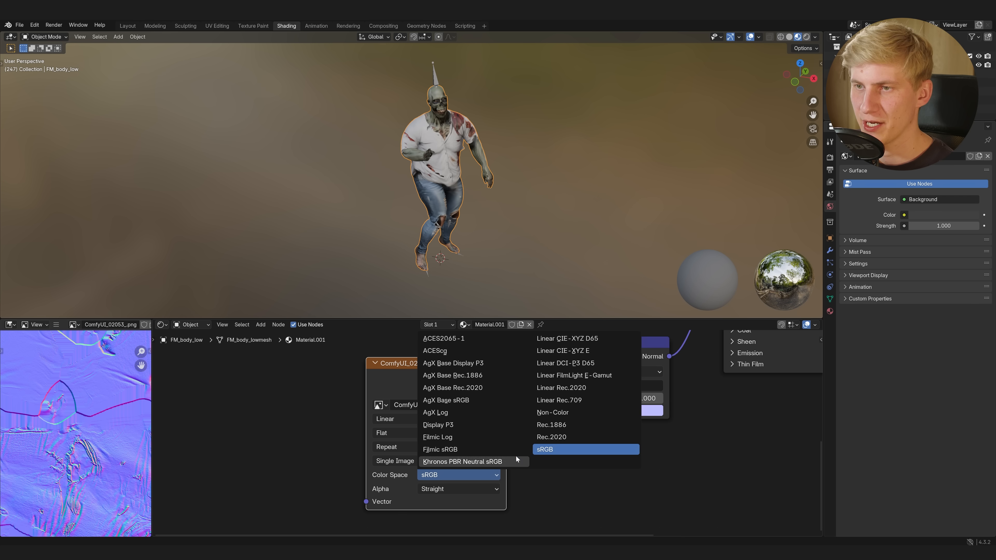
{"action": "left_click", "coordinate": [551, 412]}
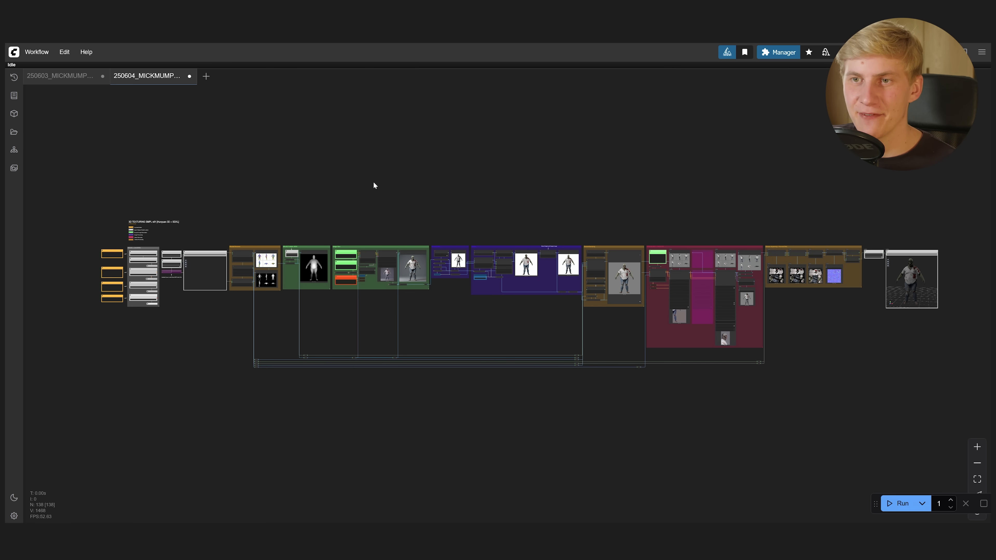
Open the model-loader and render-texture workflow in a new tab
{"action": "left_click", "coordinate": [206, 76]}
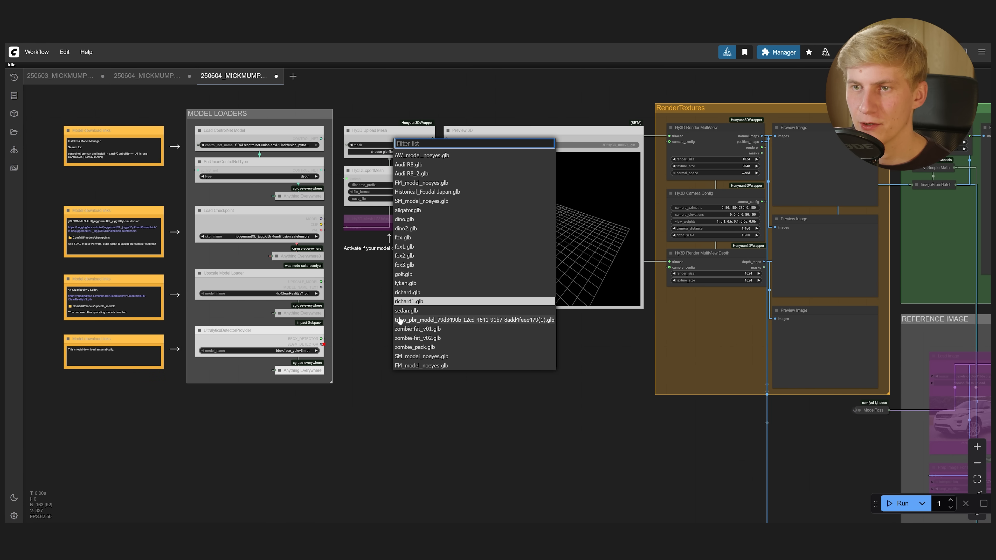
Choose the car .glb in Hy3D Upload Mesh and run the workflow to generate the car image
{"action": "left_click", "coordinate": [405, 310]}
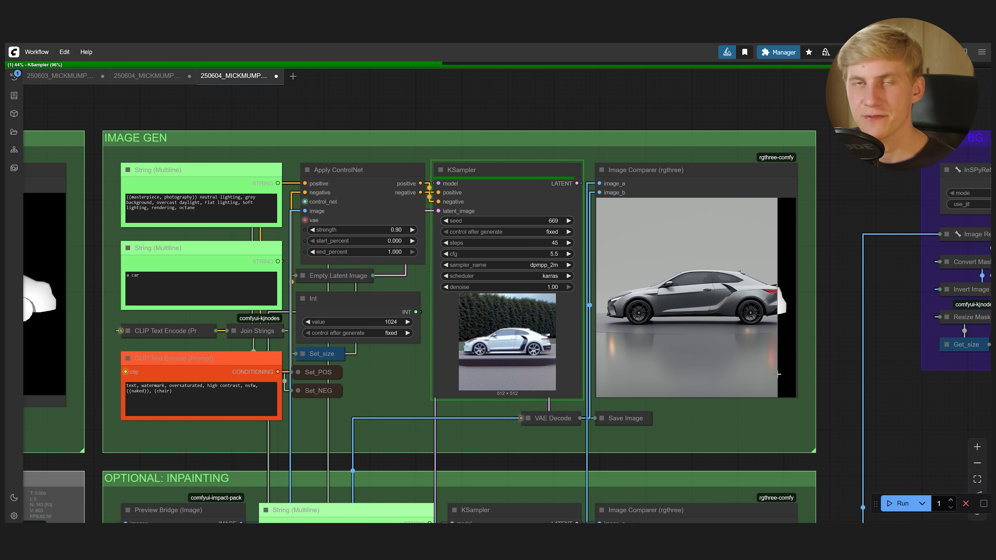
{"action": "left_click", "coordinate": [902, 503]}
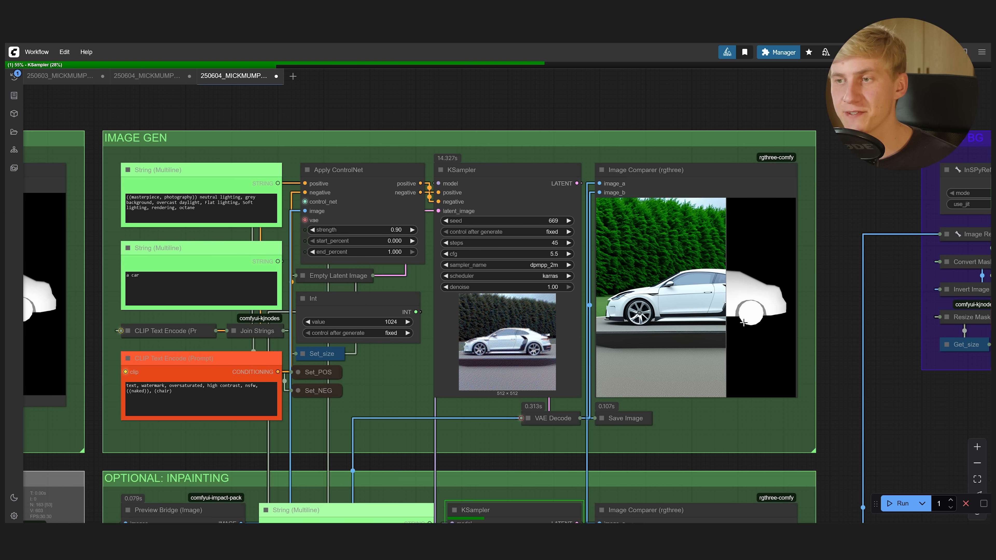
Paint a mask over the zombie's face in the Preview Bridge MaskEditor and save it
{"action": "scroll", "scroll_direction": "up", "scroll_amount": 3}
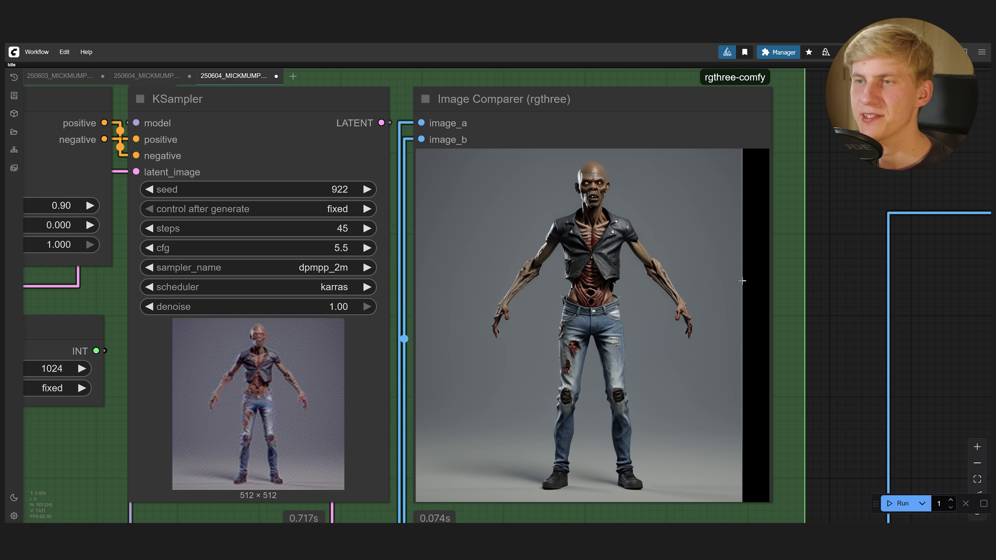
{"action": "mouse_move", "coordinate": [730, 281]}
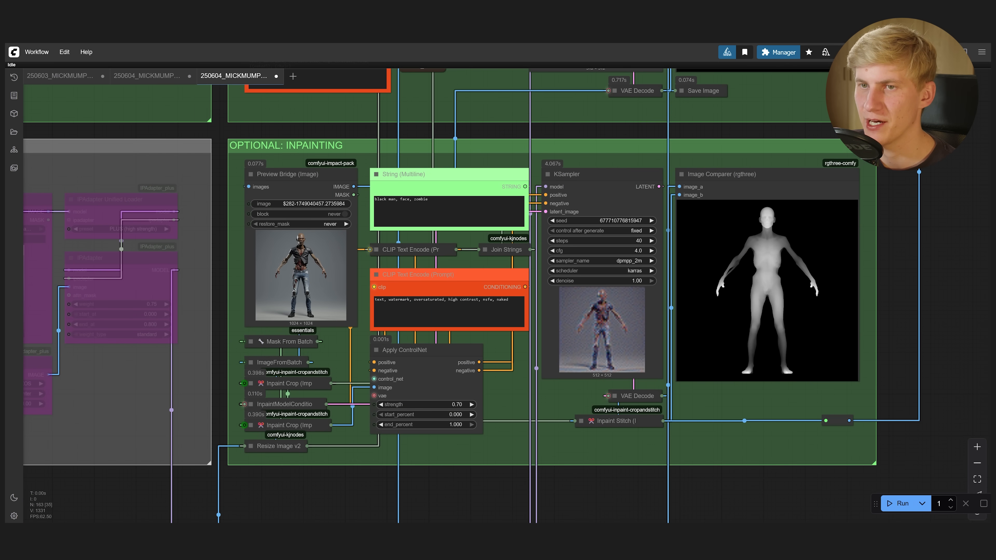
{"action": "right_click", "coordinate": [285, 173]}
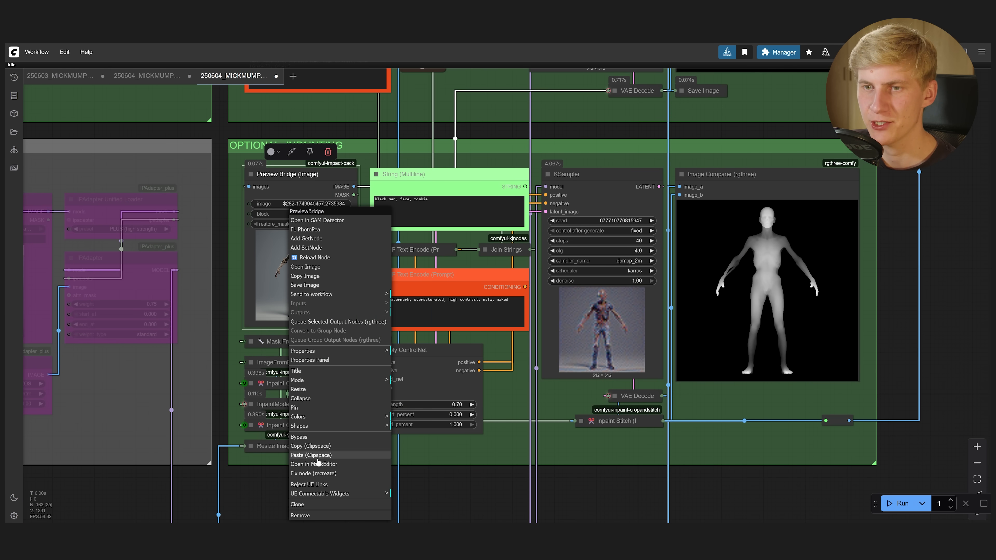
{"action": "left_click", "coordinate": [314, 464]}
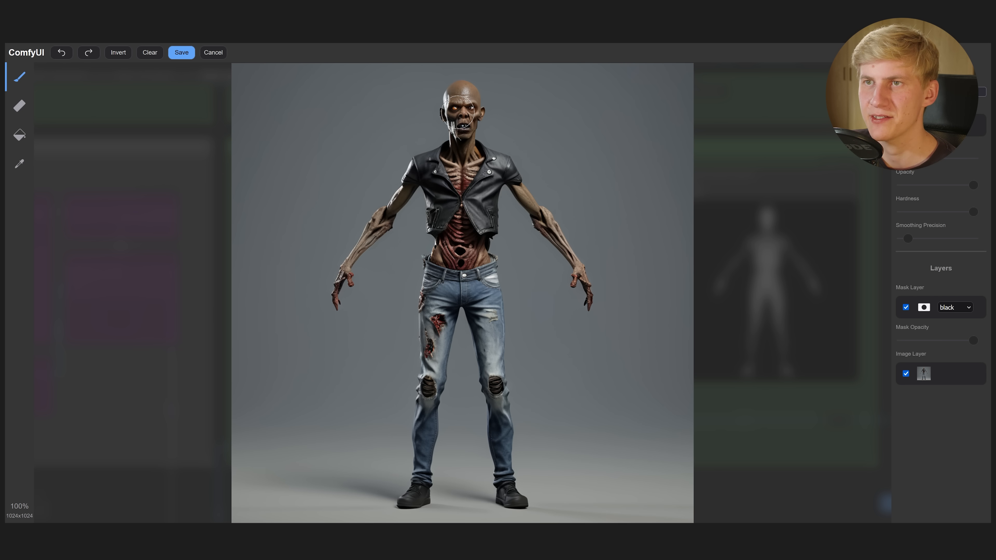
{"action": "left_click", "coordinate": [473, 118]}
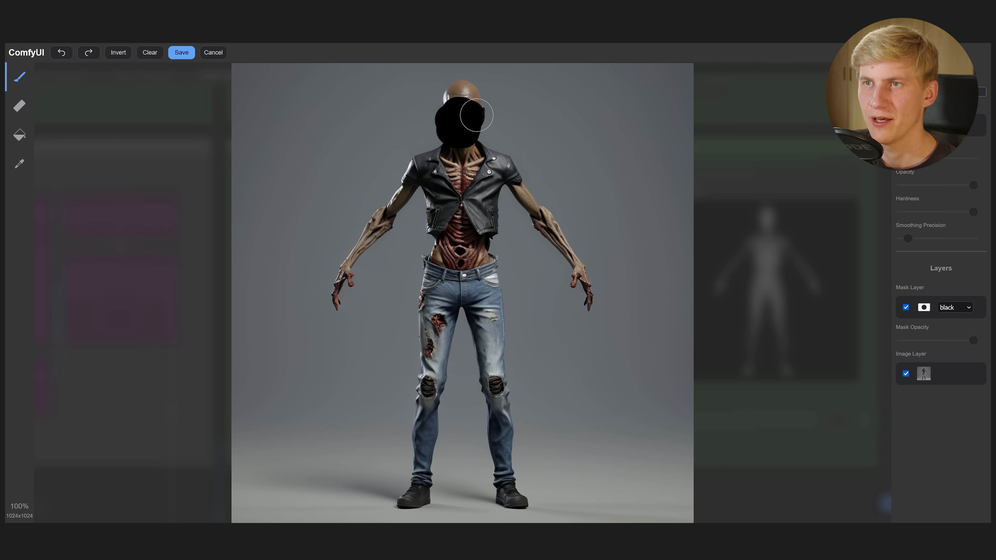
{"action": "left_click", "coordinate": [181, 52]}
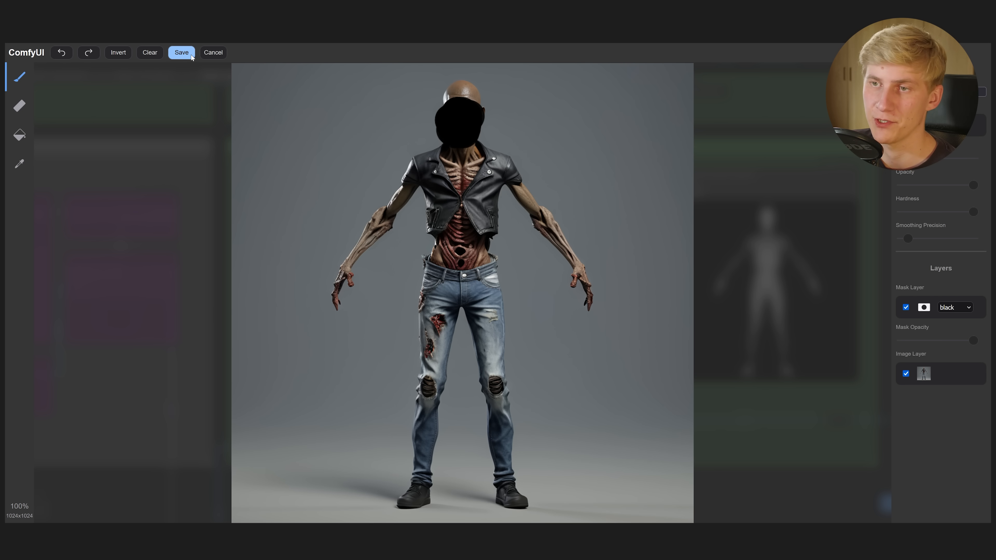
{"action": "left_click", "coordinate": [181, 52]}
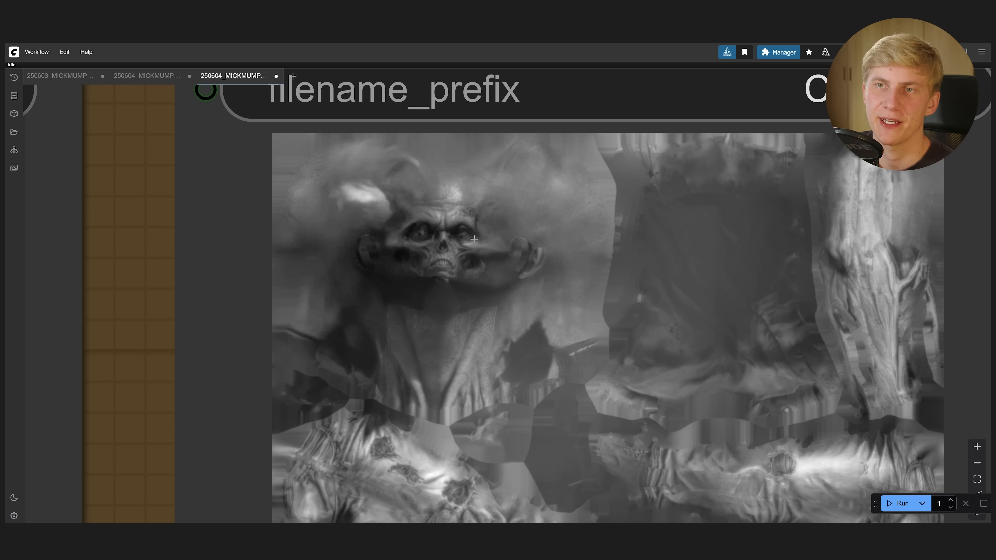
{"action": "mouse_move", "coordinate": [548, 266]}
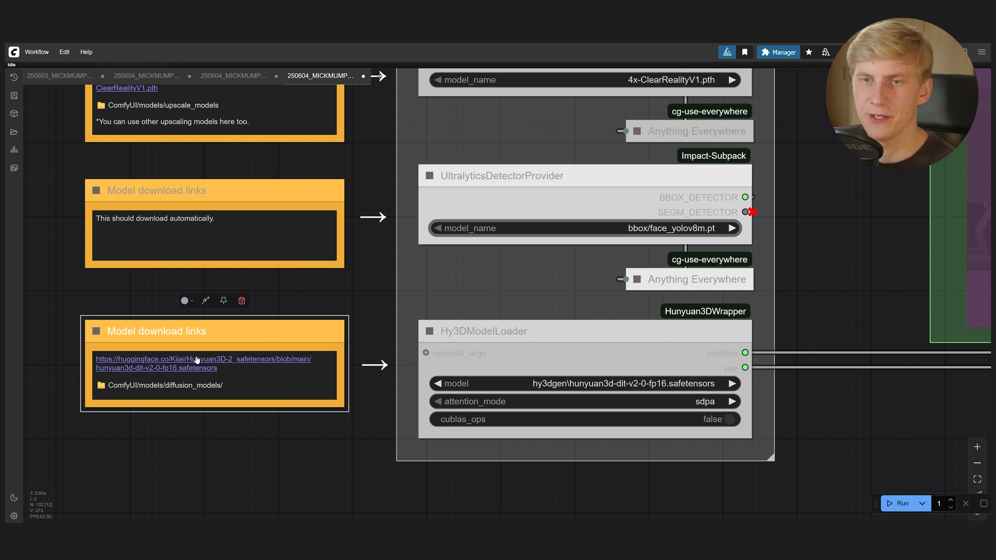
Follow the Hugging Face model download link, then bring up a Google search for an OpenPose editor
{"action": "left_click", "coordinate": [201, 359]}
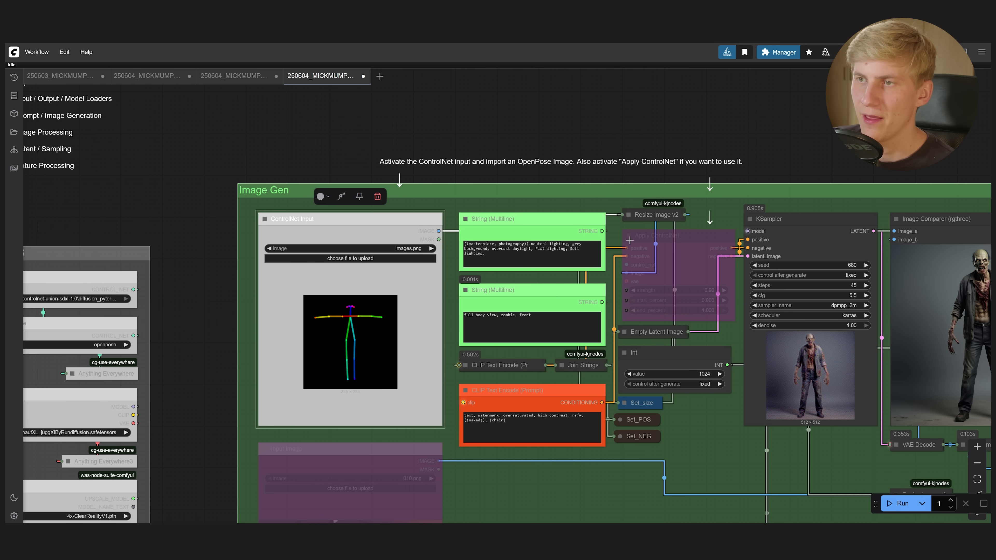
{"action": "left_click", "coordinate": [657, 236]}
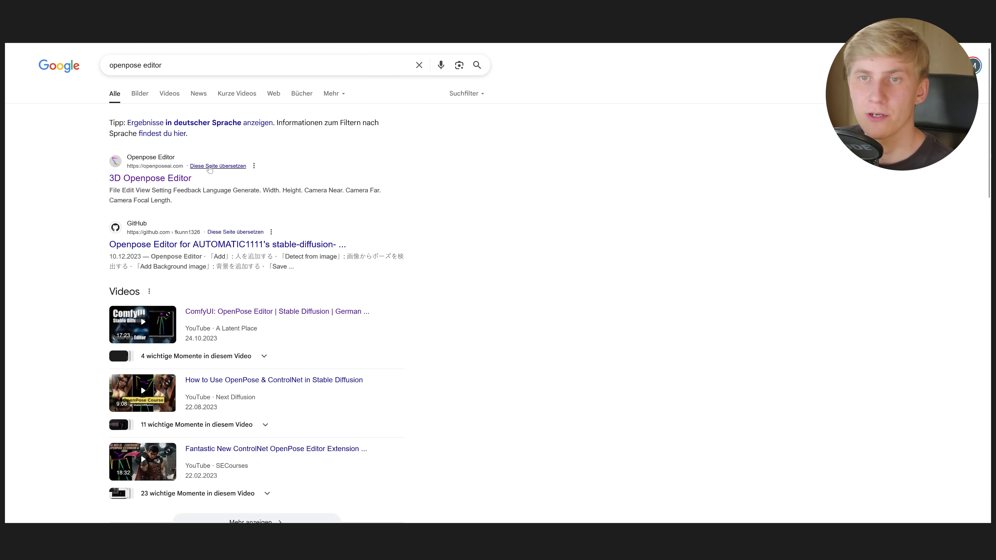
{"action": "left_click", "coordinate": [149, 178]}
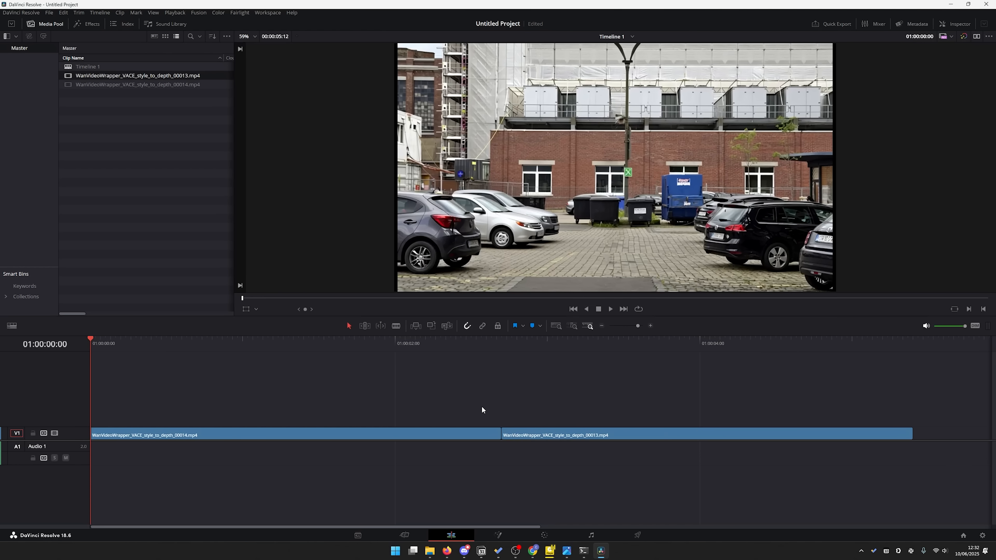
Place the two WanVideoWrapper VACE clips one after the other on track V1
{"action": "left_click", "coordinate": [609, 309]}
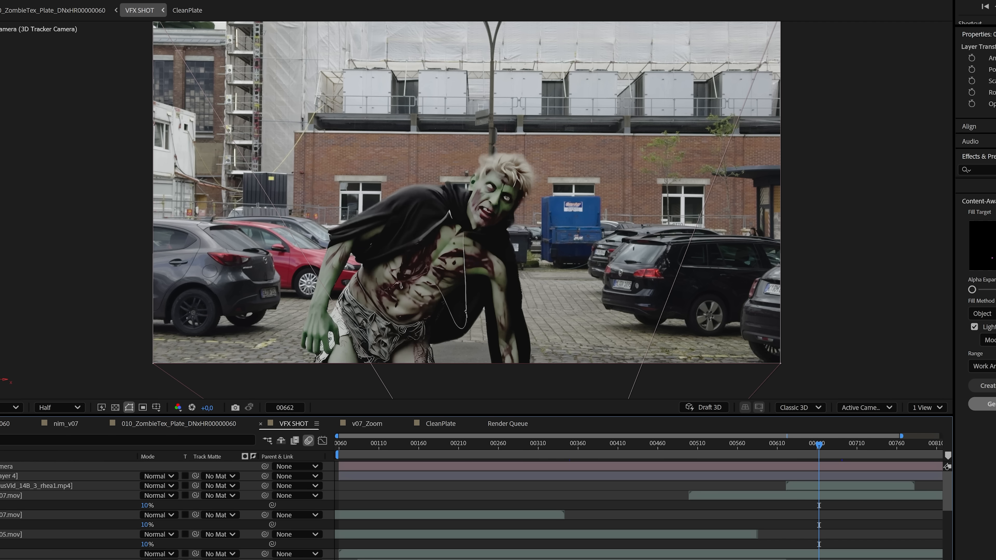
Move the VFX SHOT current-time indicator to frame 00697 to review the lunging zombie
{"action": "left_click", "coordinate": [848, 443]}
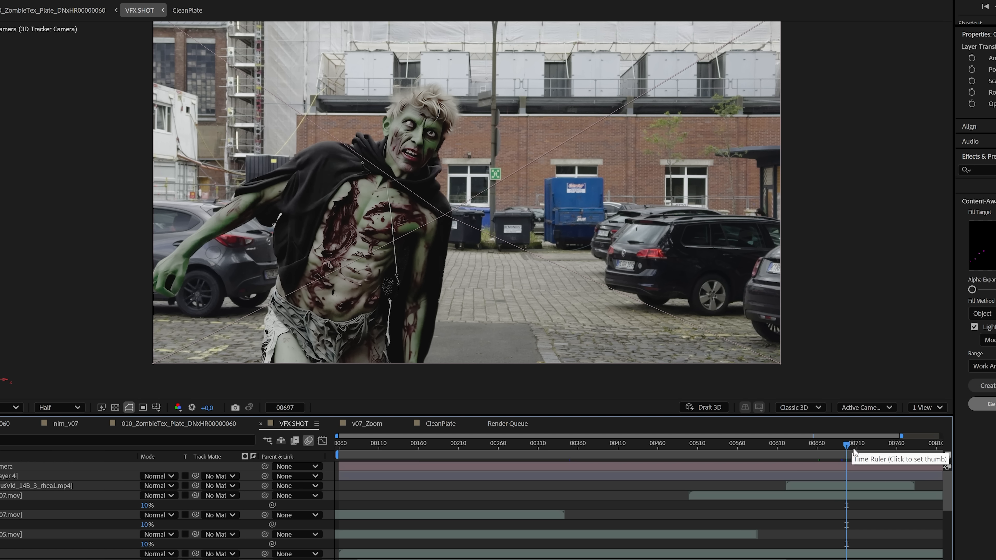
{"action": "mouse_move", "coordinate": [744, 159]}
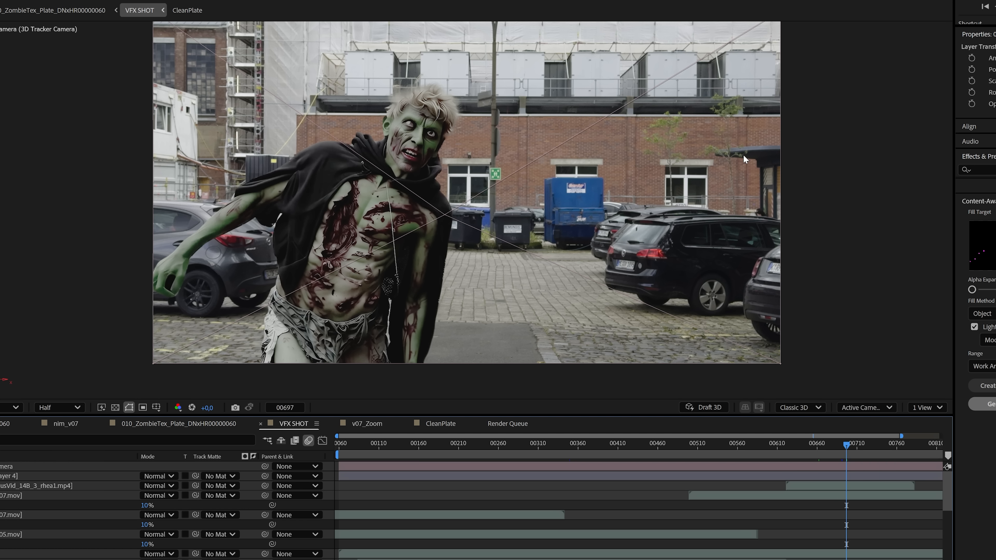